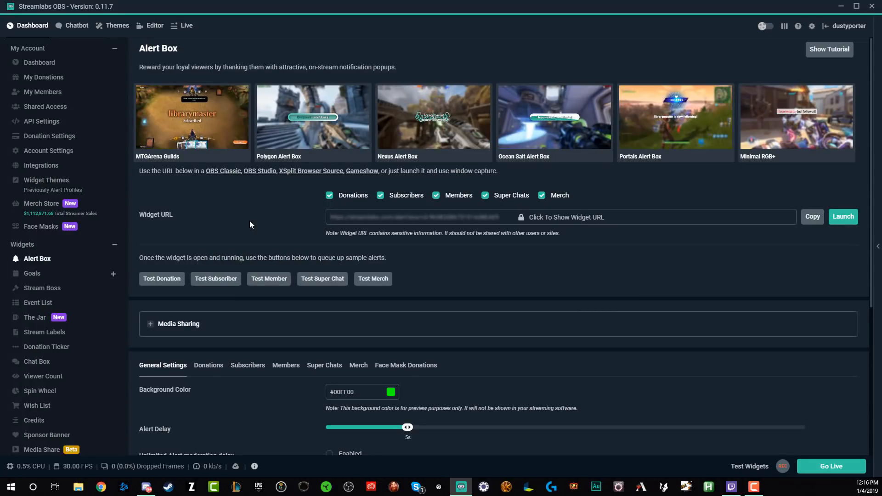
mouse_move(248, 221)
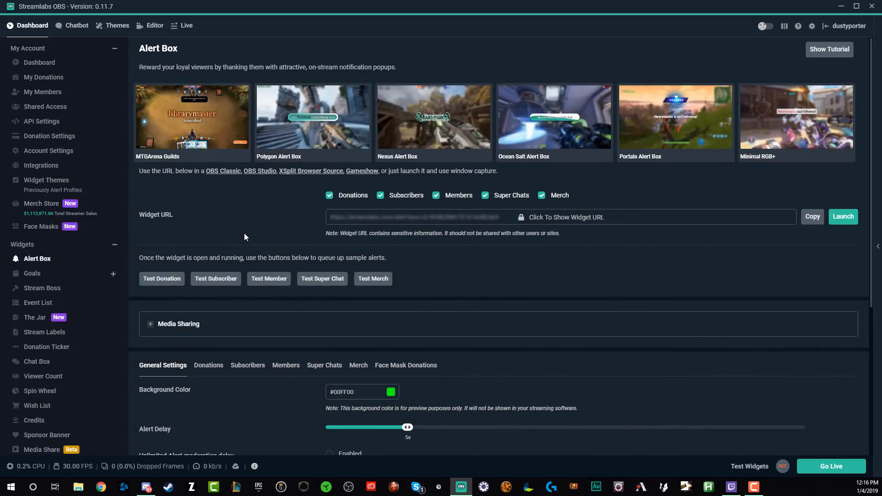
mouse_move(242, 231)
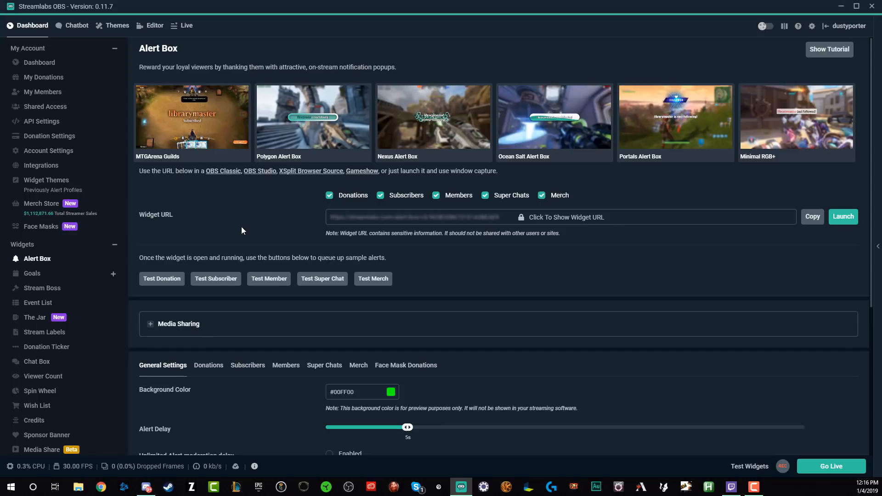
mouse_move(195, 106)
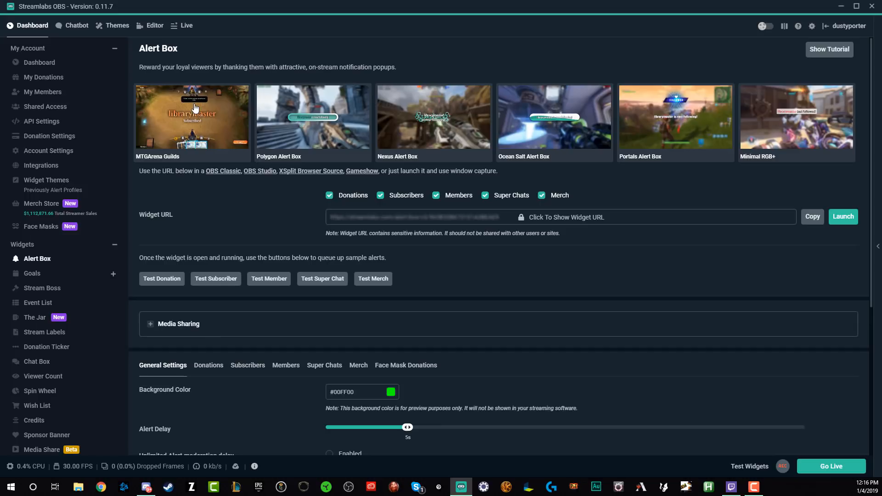
mouse_move(277, 137)
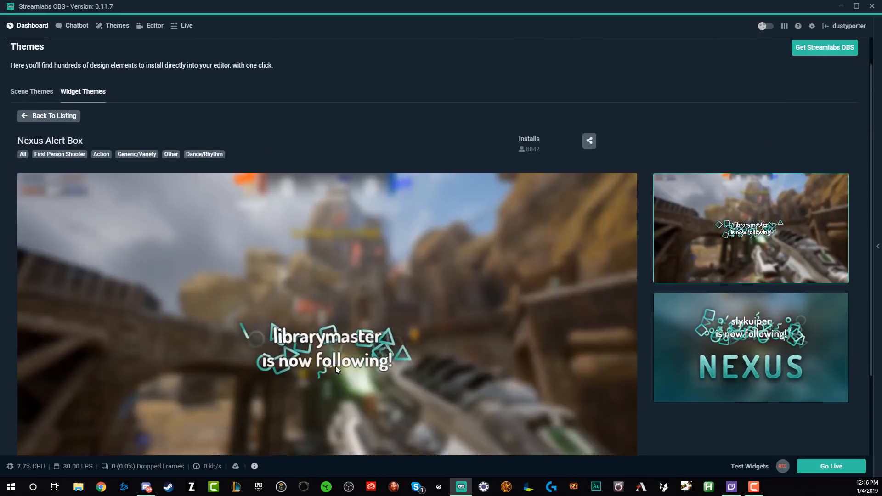
Step: Scroll the Widget Themes list to reach the Nexus Alert Box thumbnail
scroll("down", 3)
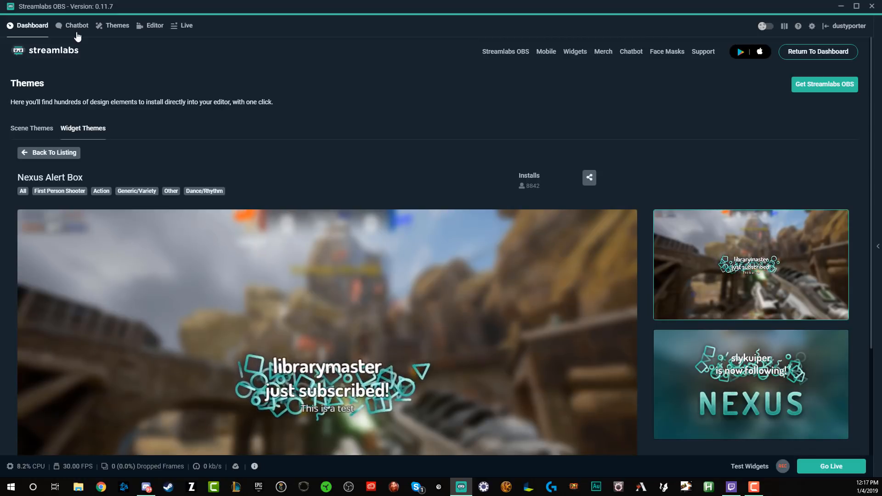
Step: Return to the Dashboard overview showing today's 30 subscribers and empty donation chart
left_click(32, 26)
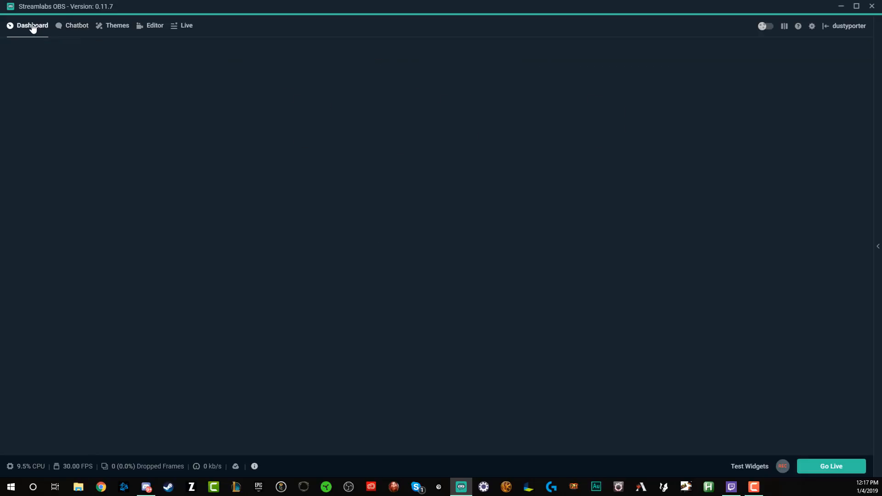
left_click(33, 26)
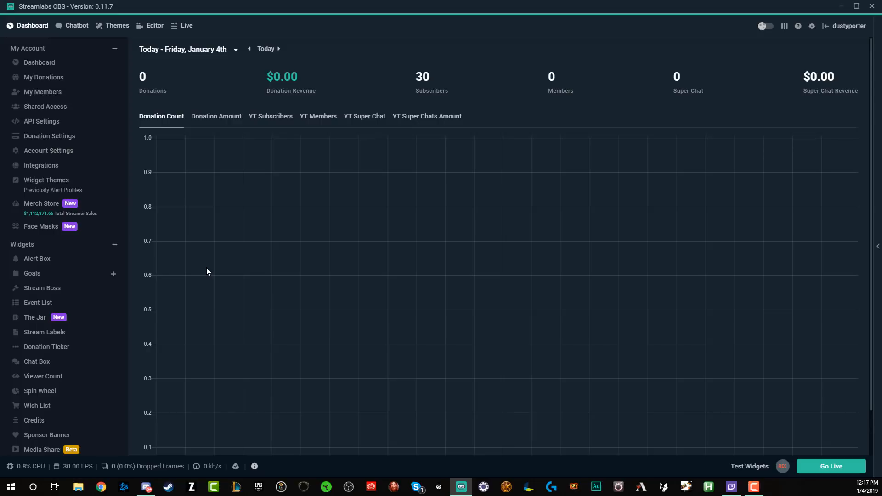
mouse_move(246, 343)
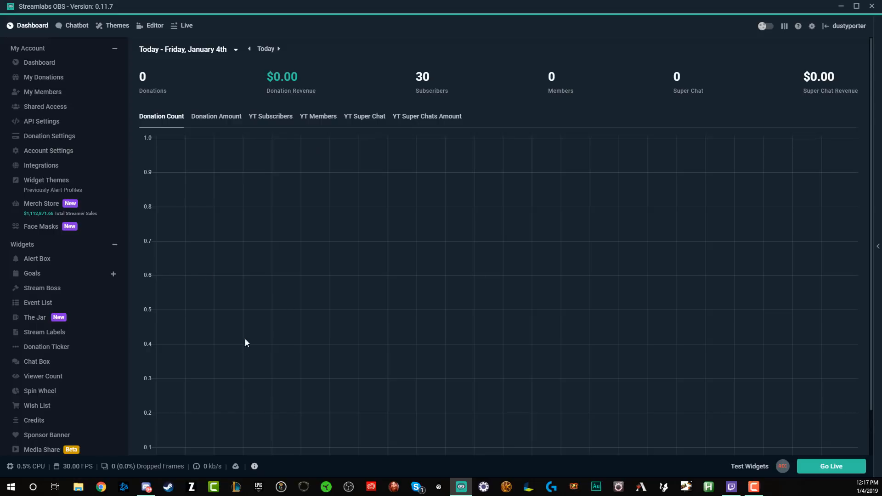
mouse_move(86, 303)
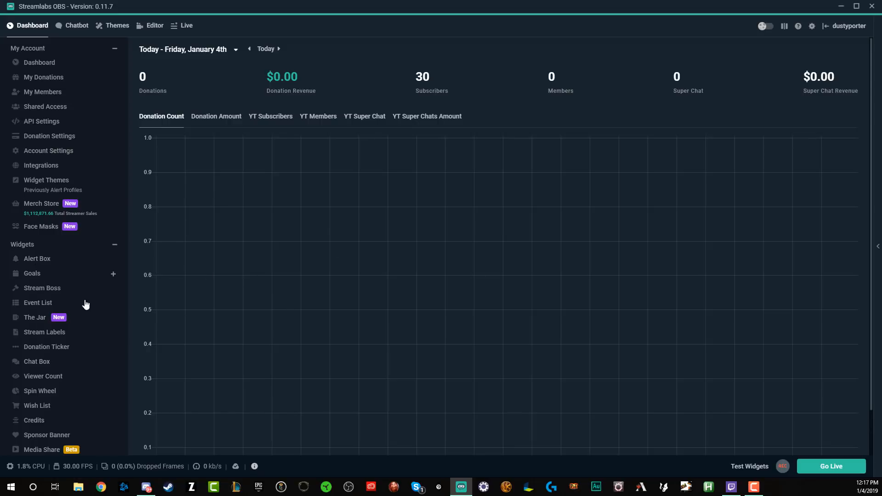
Step: Open the Alert Box widget page from Widgets in the left sidebar
left_click(37, 259)
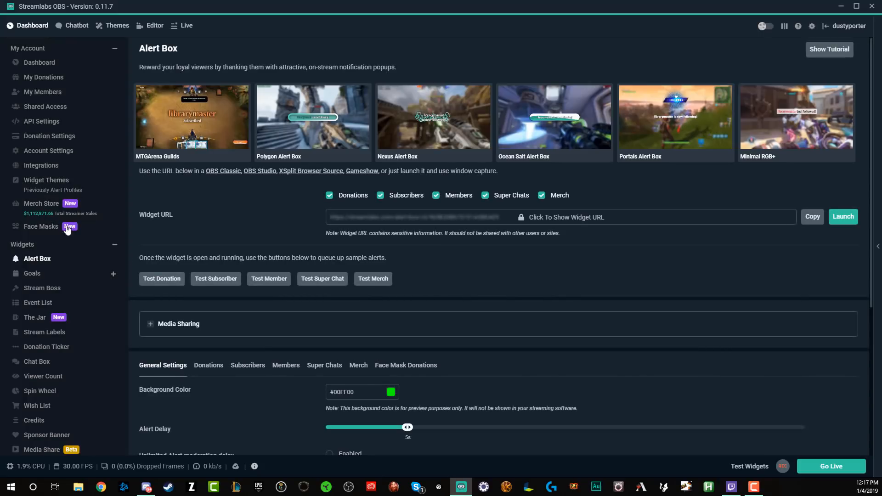
mouse_move(67, 247)
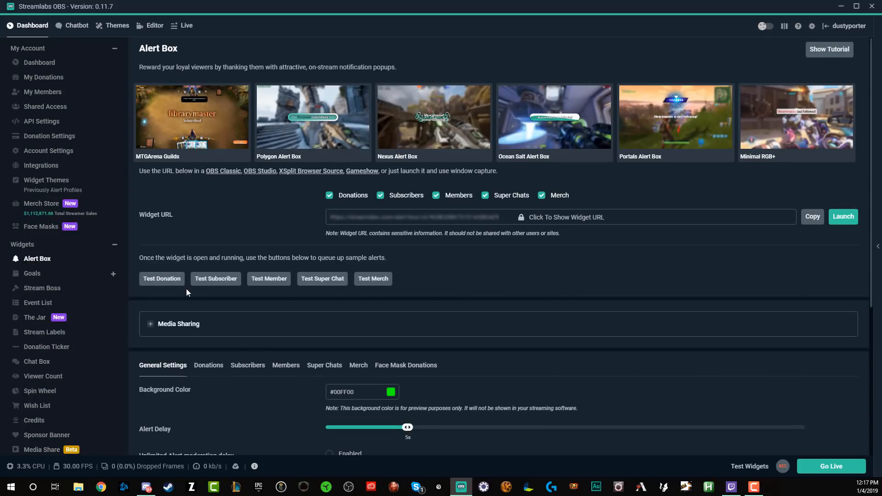
mouse_move(360, 254)
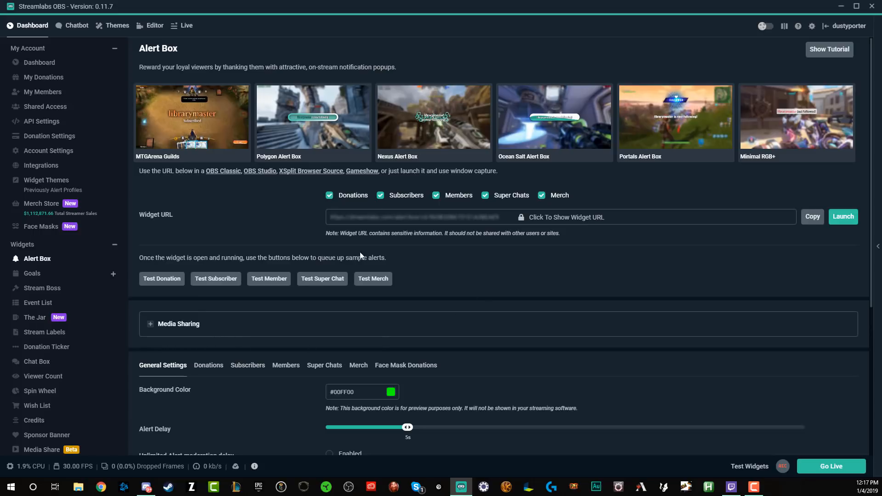
mouse_move(102, 448)
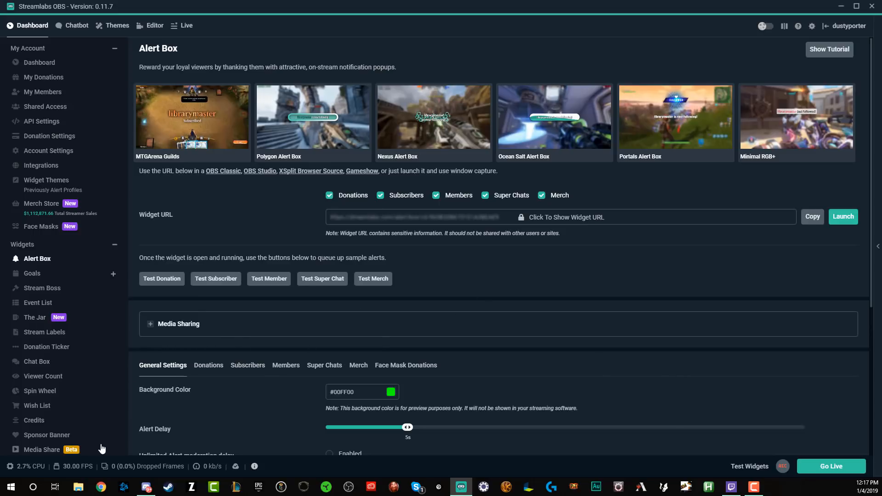
mouse_move(102, 446)
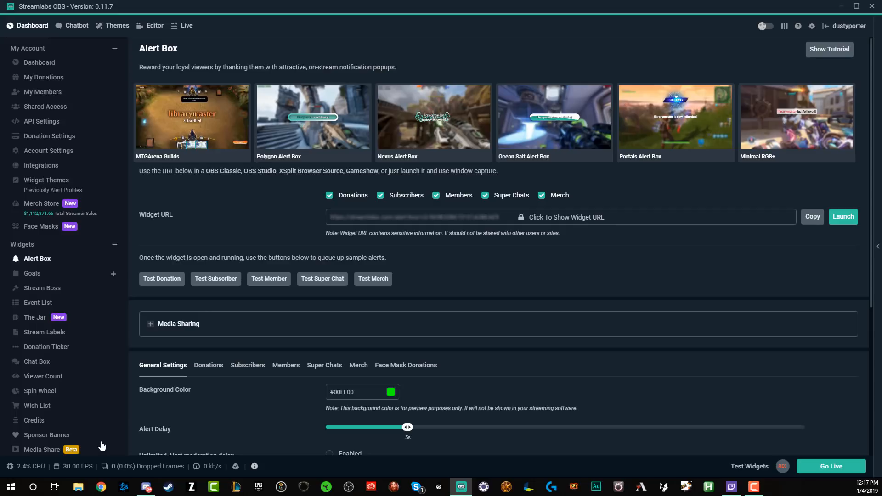
mouse_move(128, 331)
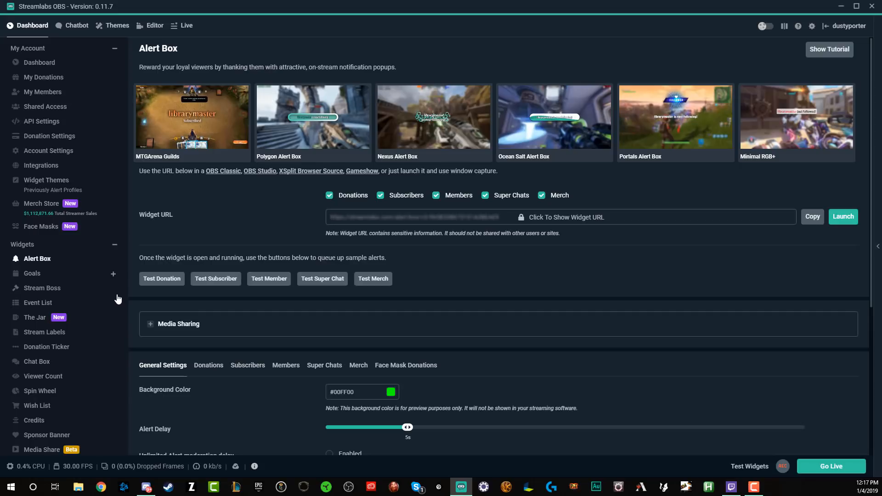
mouse_move(122, 306)
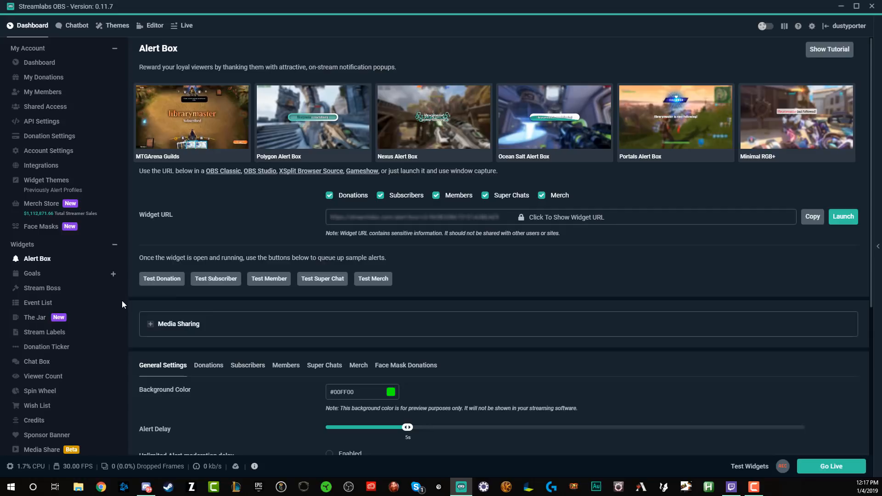
mouse_move(117, 300)
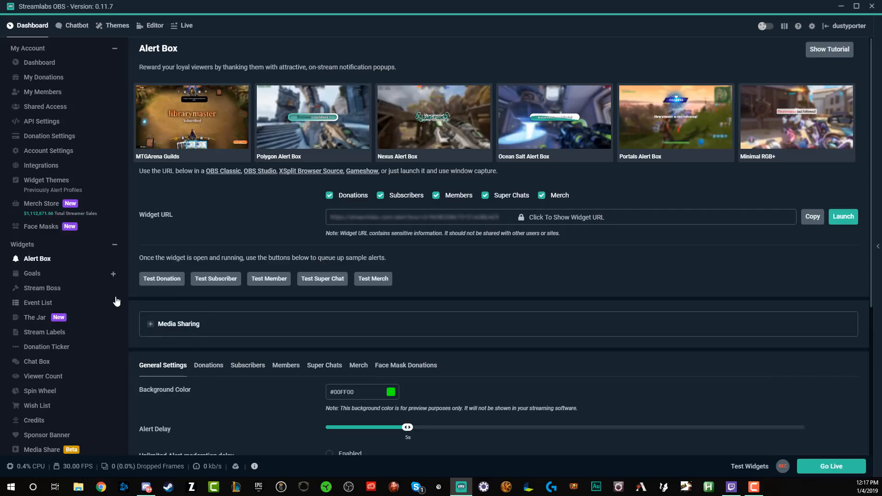
mouse_move(213, 334)
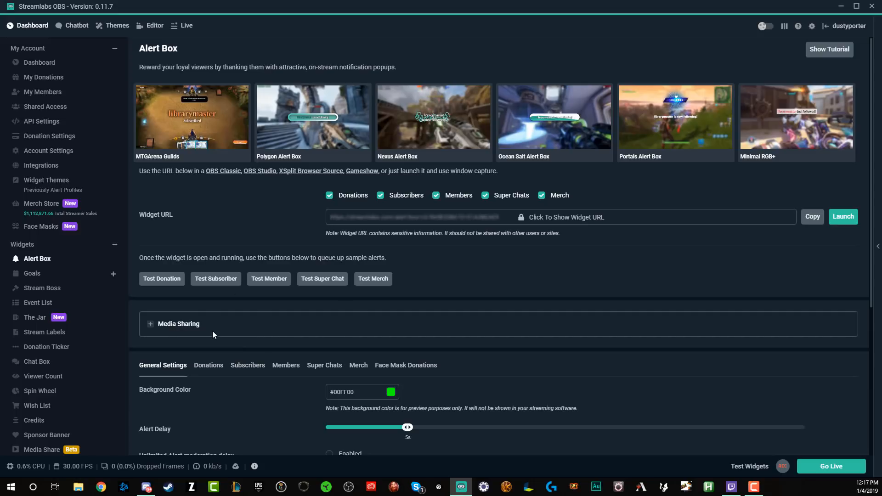
scroll("down", 3)
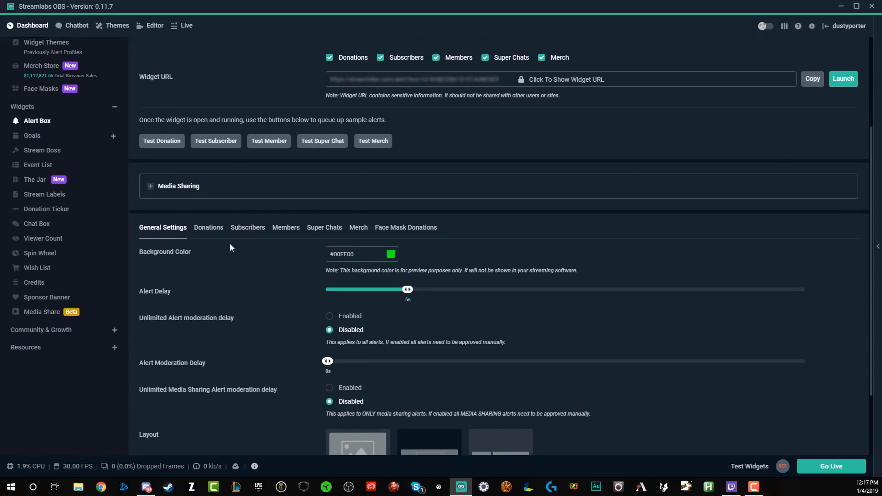
scroll("down", 3)
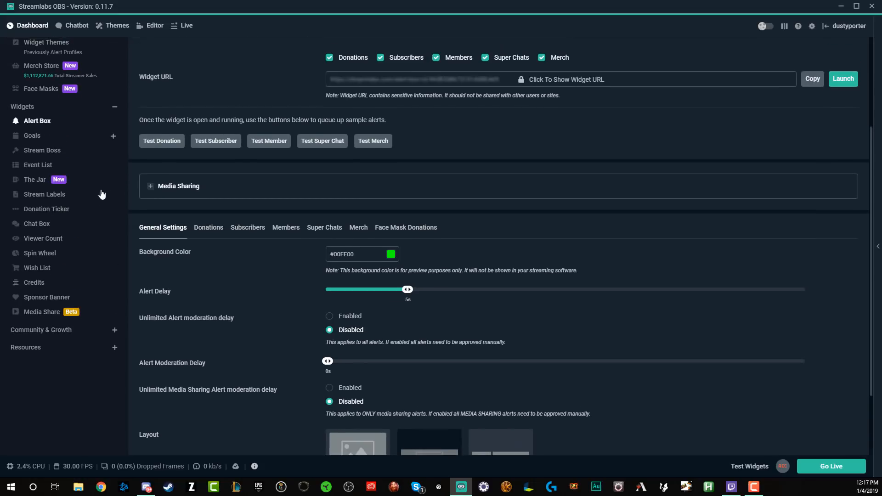
mouse_move(28, 121)
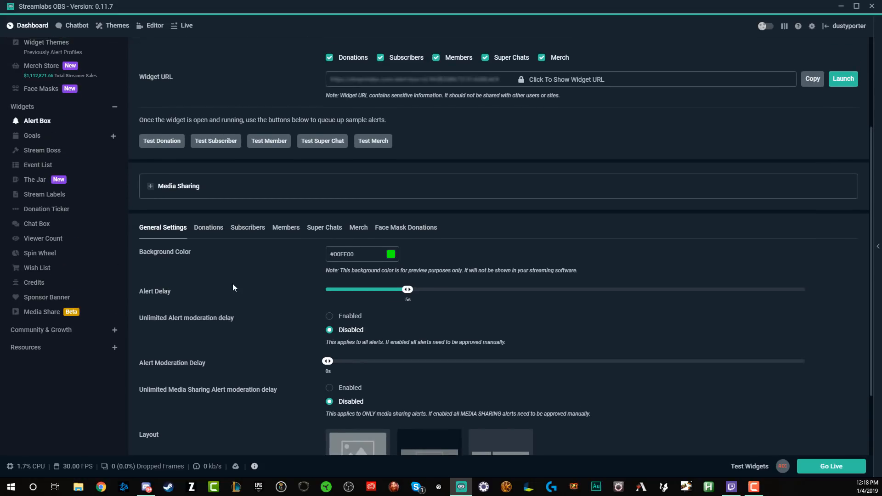
scroll("down", 3)
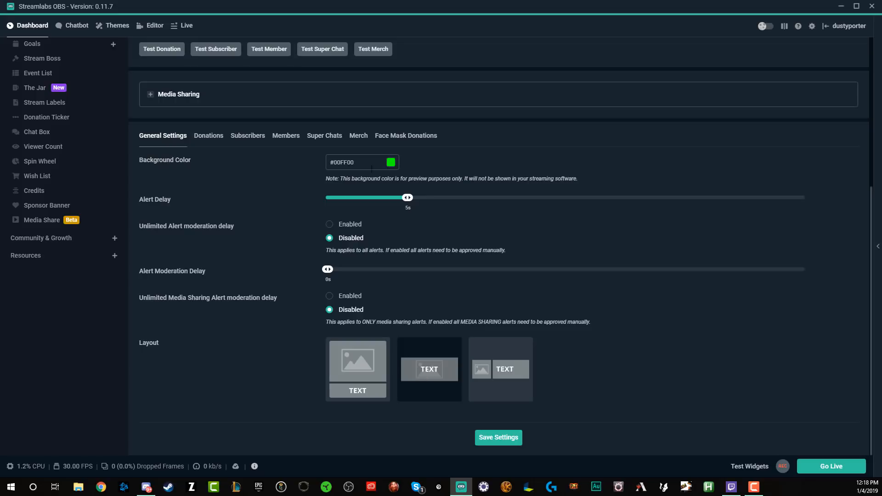
mouse_move(226, 177)
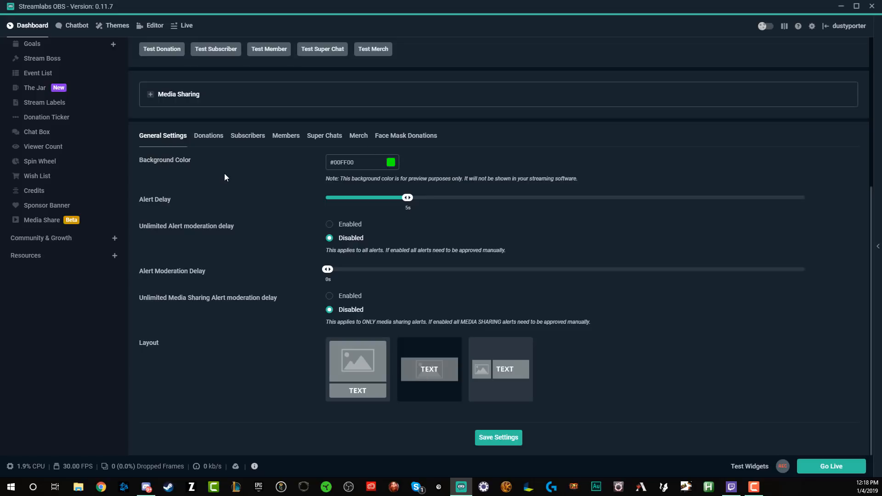
mouse_move(223, 169)
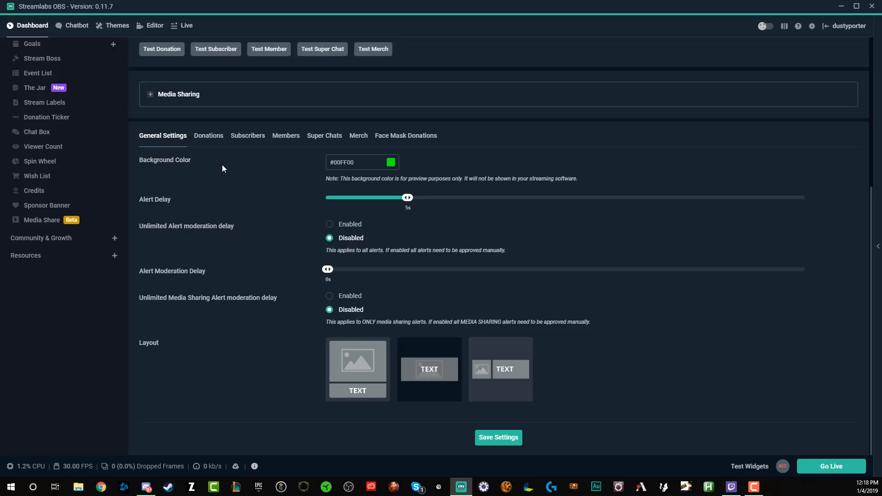
mouse_move(223, 172)
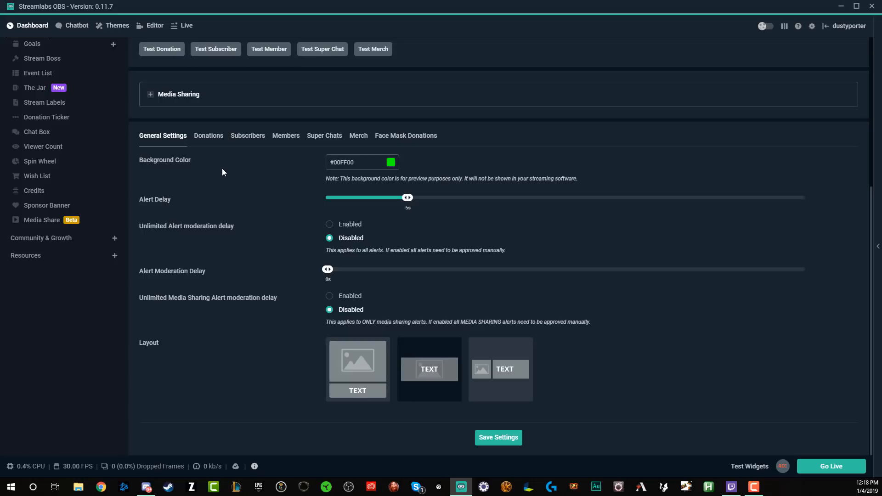
mouse_move(223, 175)
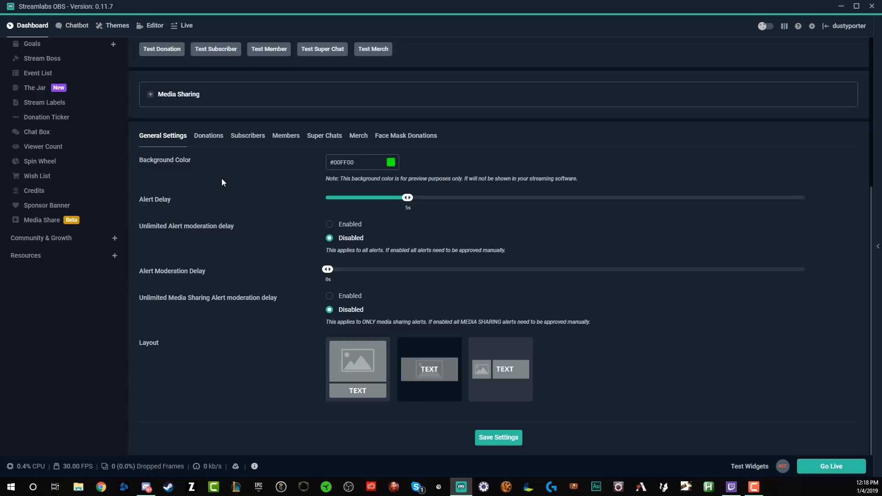
mouse_move(221, 180)
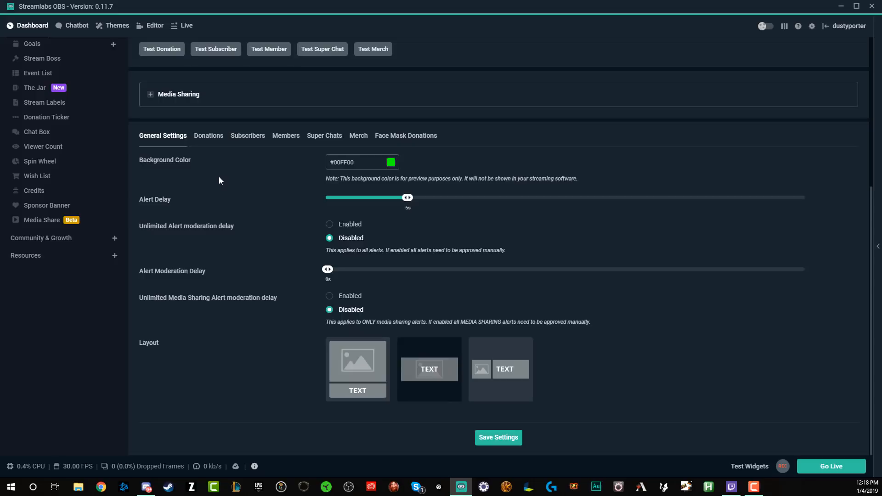
mouse_move(273, 223)
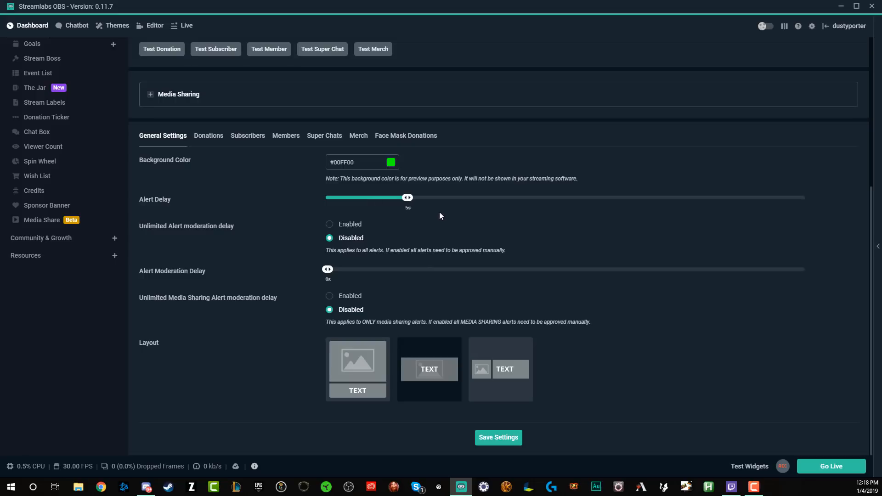
mouse_move(279, 211)
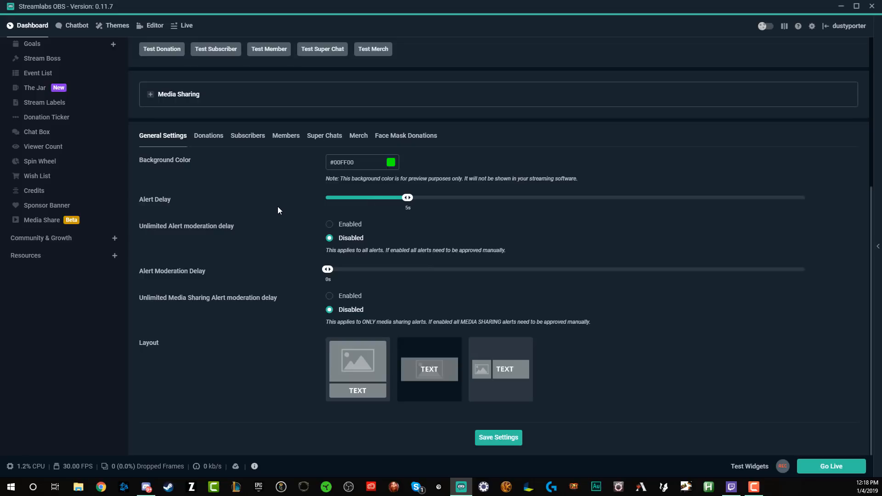
mouse_move(241, 239)
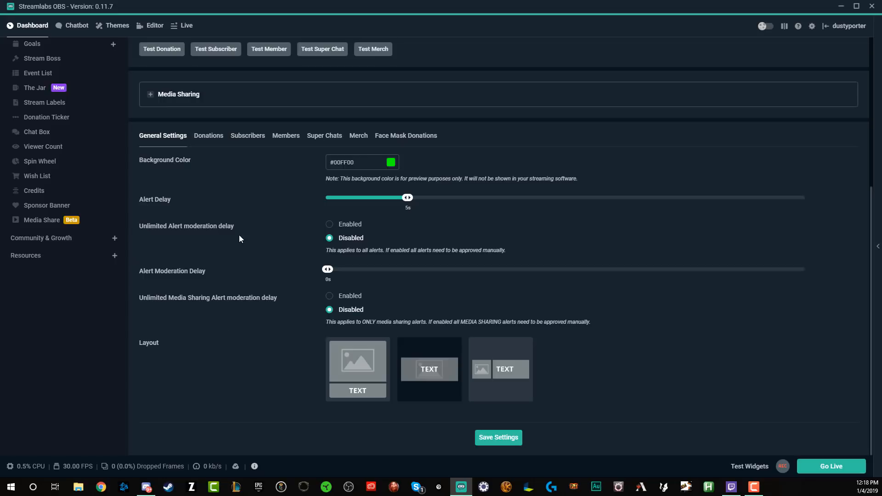
mouse_move(395, 240)
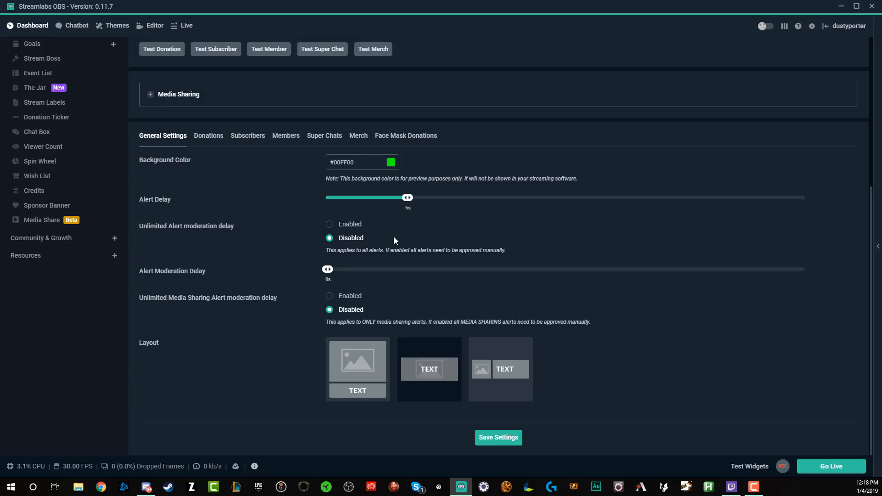
mouse_move(354, 254)
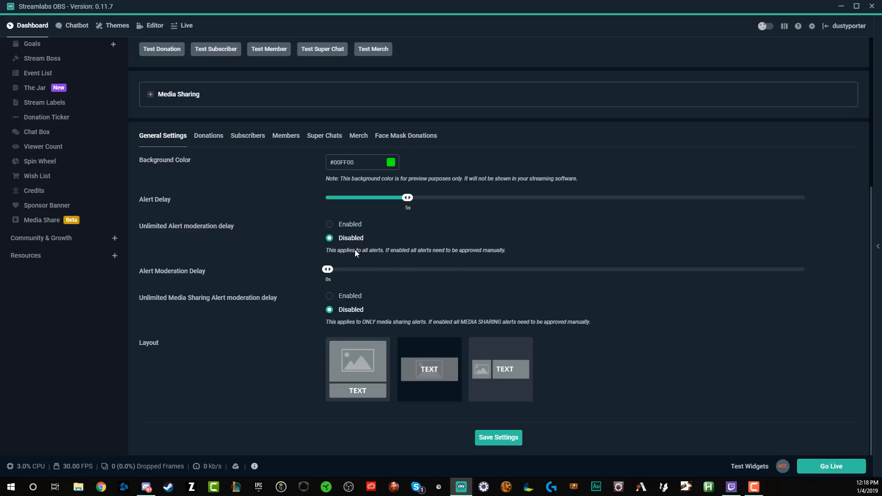
mouse_move(265, 314)
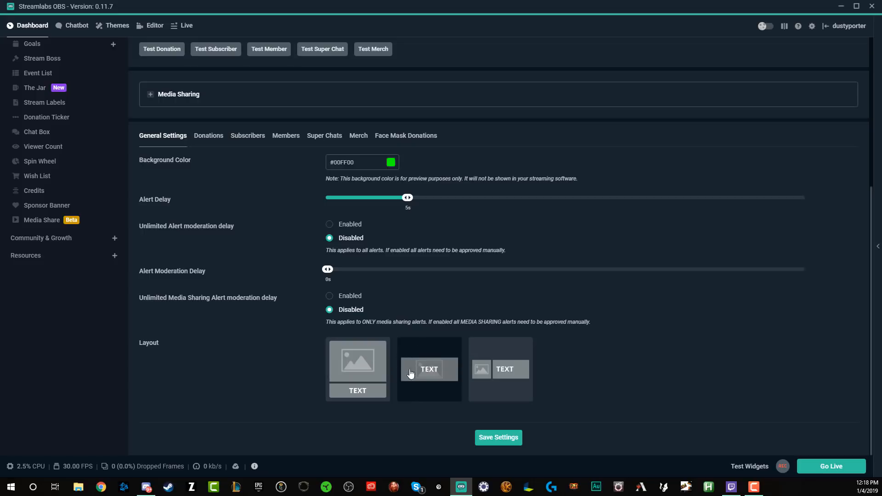
mouse_move(433, 378)
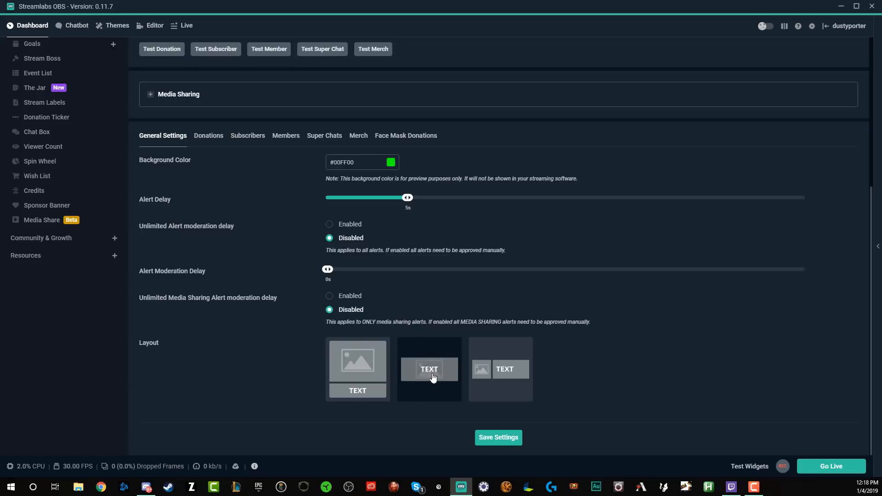
mouse_move(386, 375)
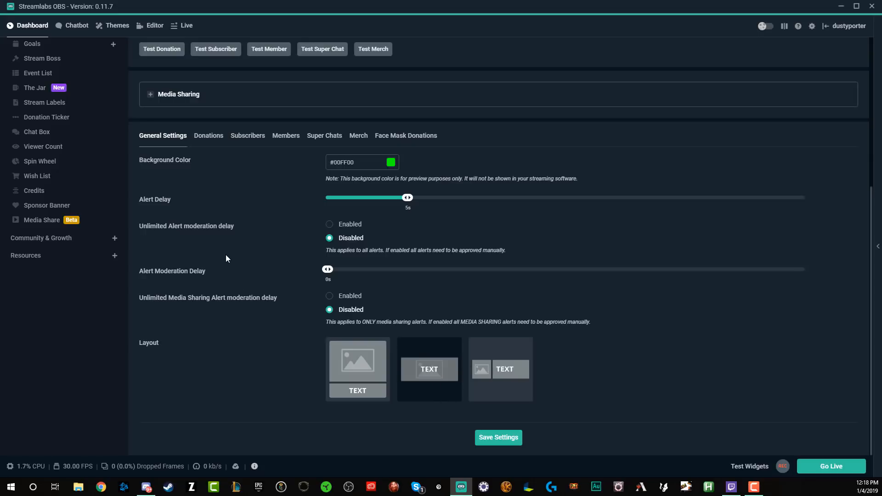
mouse_move(204, 206)
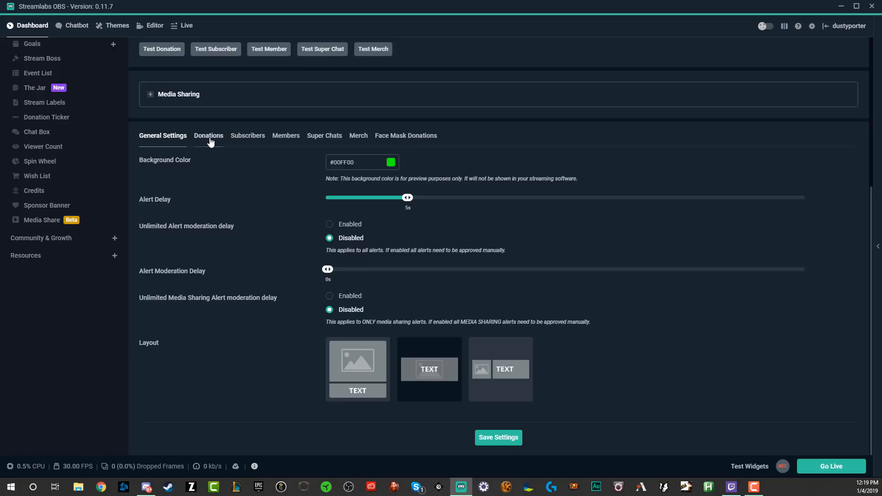
Step: Switch to the Donations alert settings and toggle the Text to Speech section closed
left_click(209, 136)
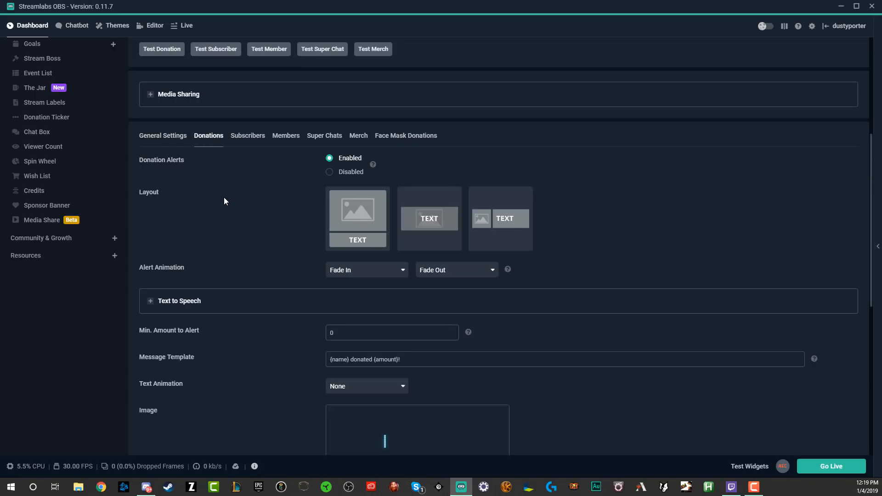
mouse_move(213, 141)
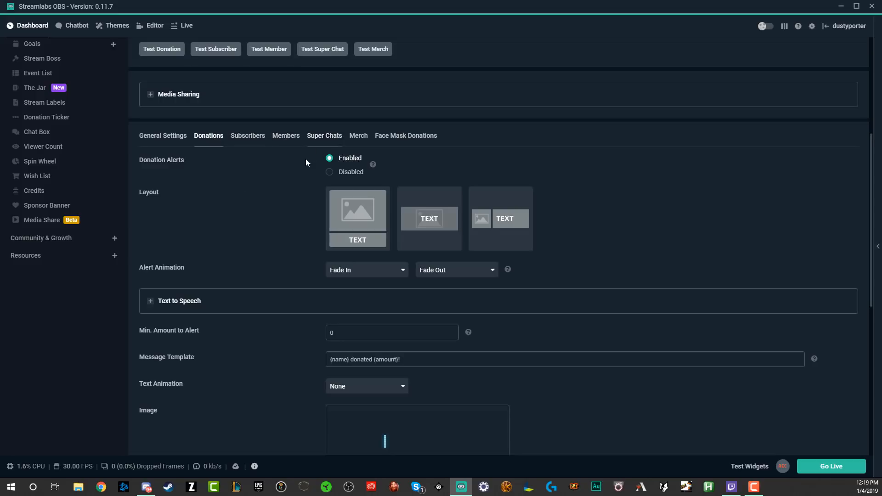
mouse_move(295, 158)
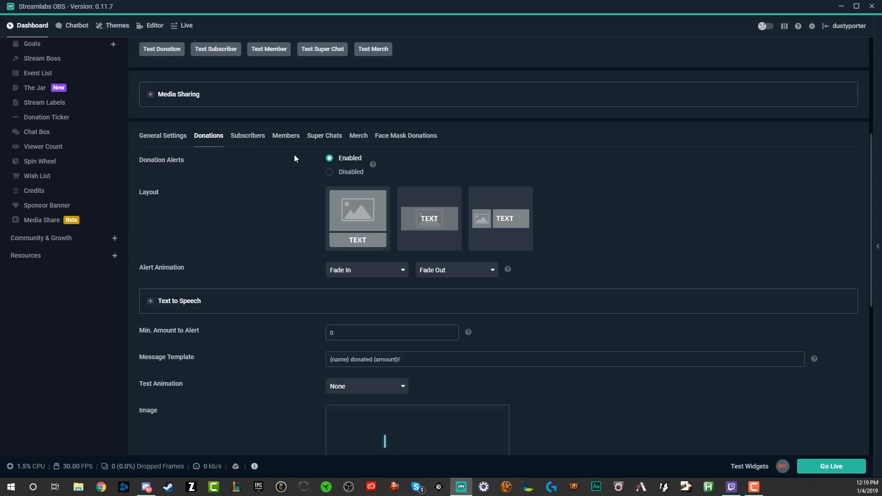
mouse_move(319, 226)
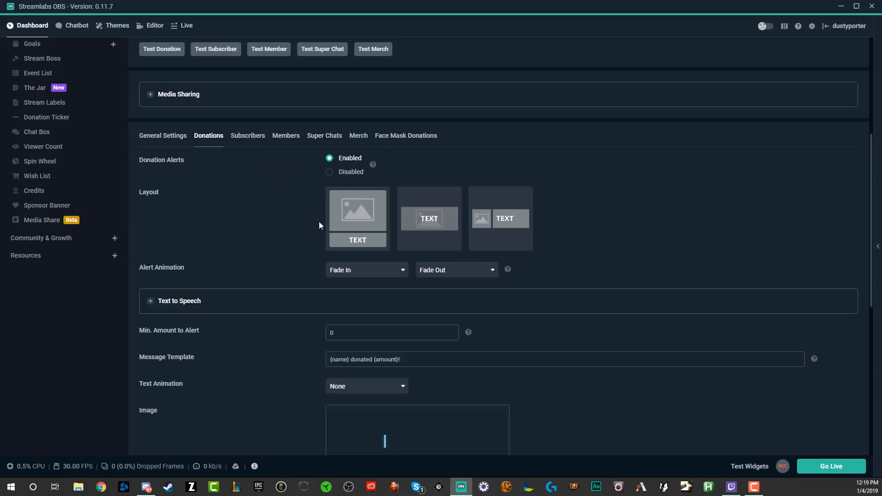
mouse_move(268, 174)
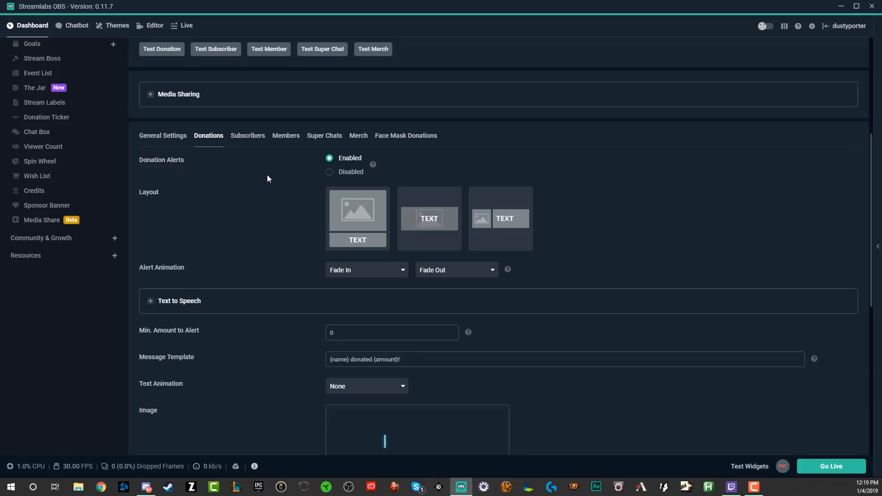
mouse_move(372, 209)
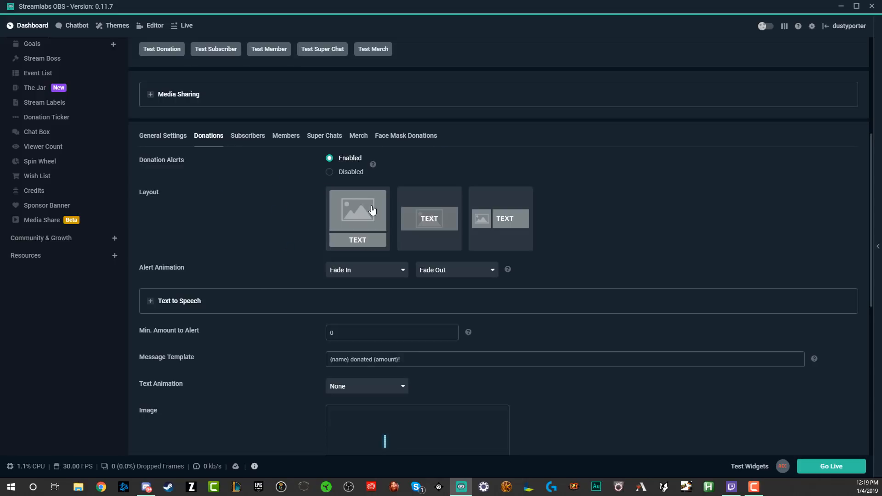
mouse_move(204, 174)
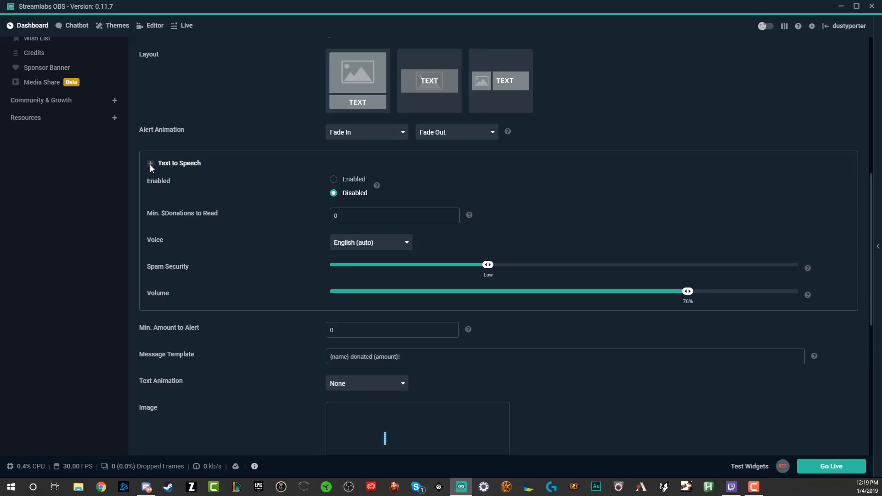
left_click(150, 164)
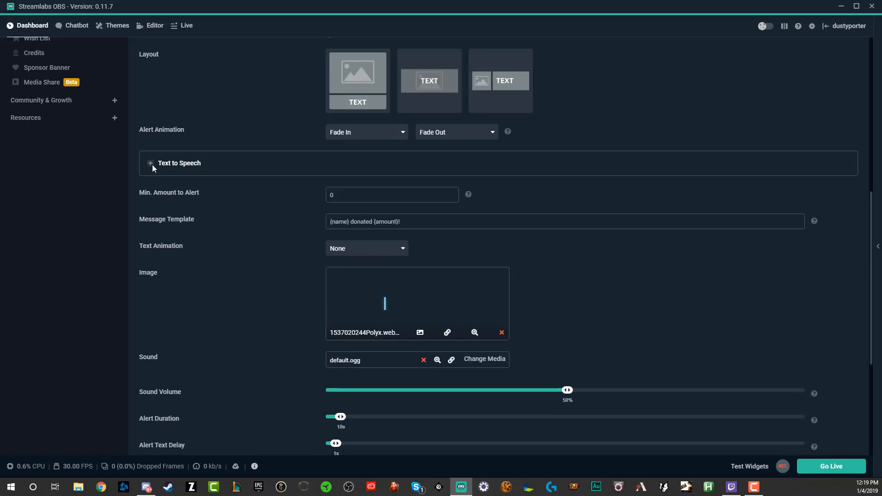
mouse_move(156, 171)
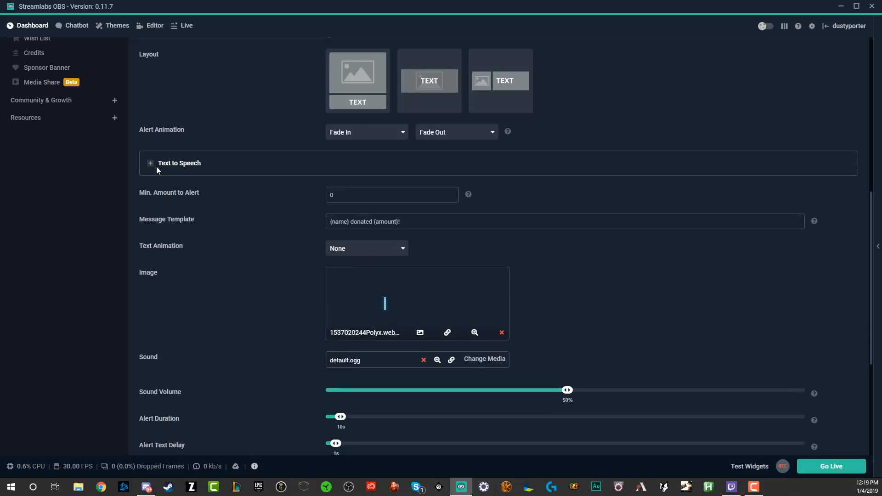
left_click(166, 169)
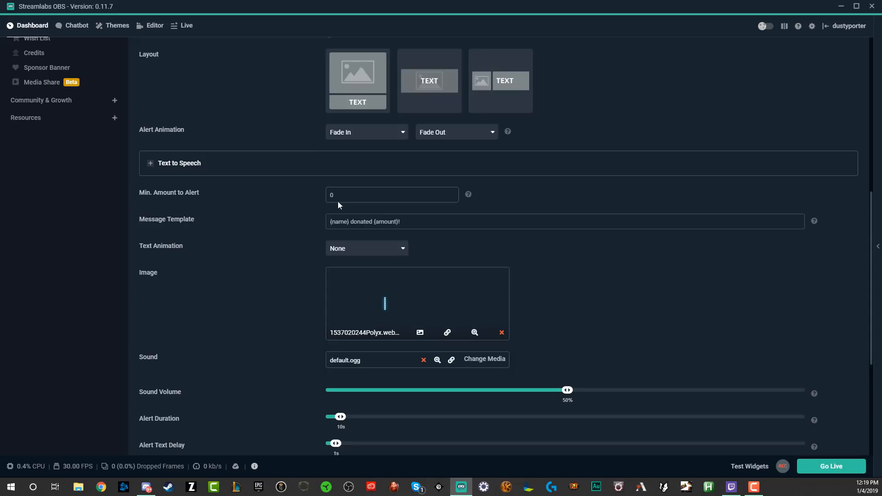
mouse_move(158, 173)
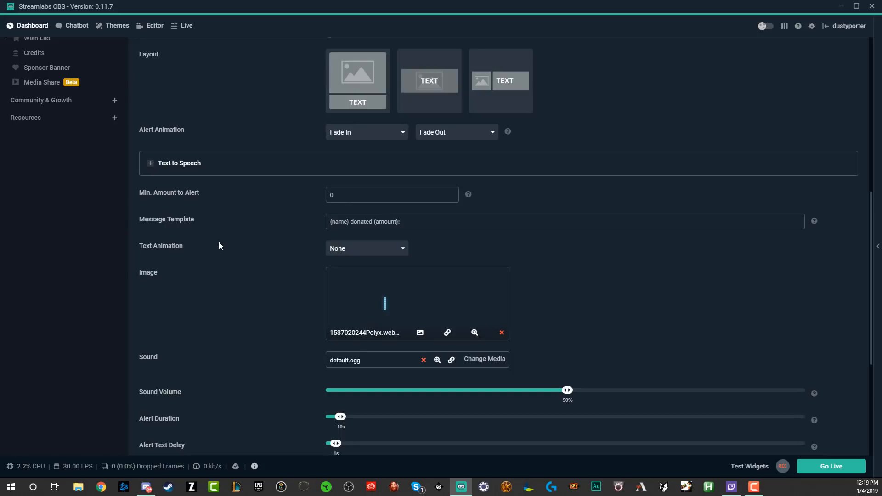
Step: Set the donation alert Text Animation to Bounce after briefly trying Pulse
scroll("down", 3)
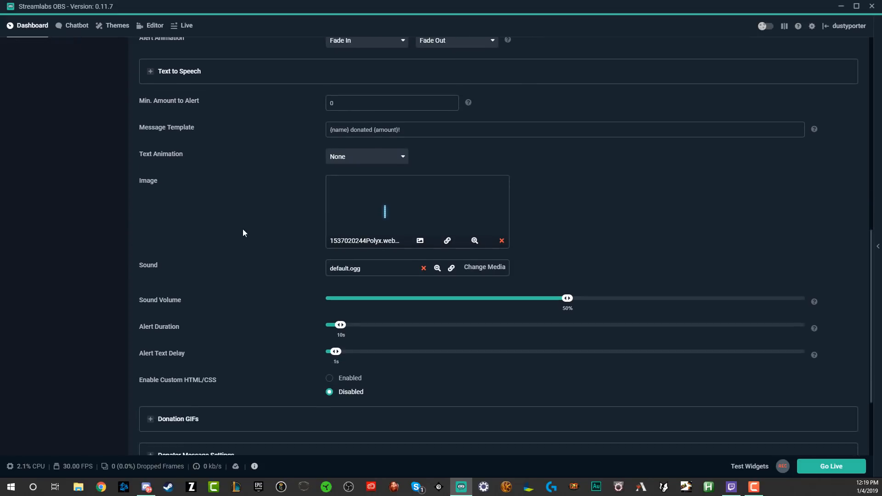
mouse_move(287, 255)
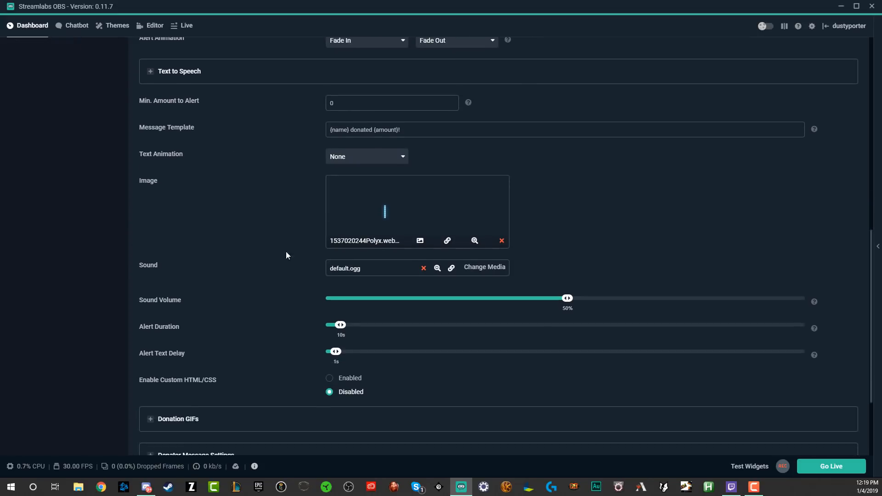
mouse_move(270, 139)
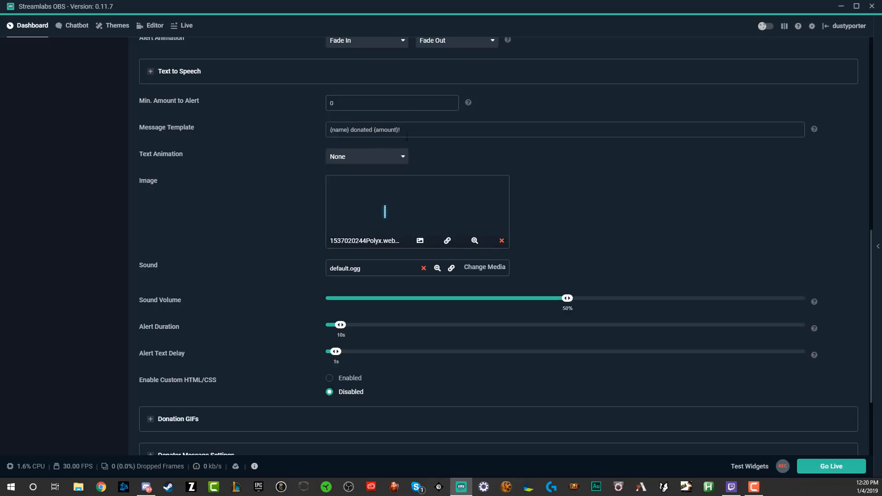
mouse_move(299, 160)
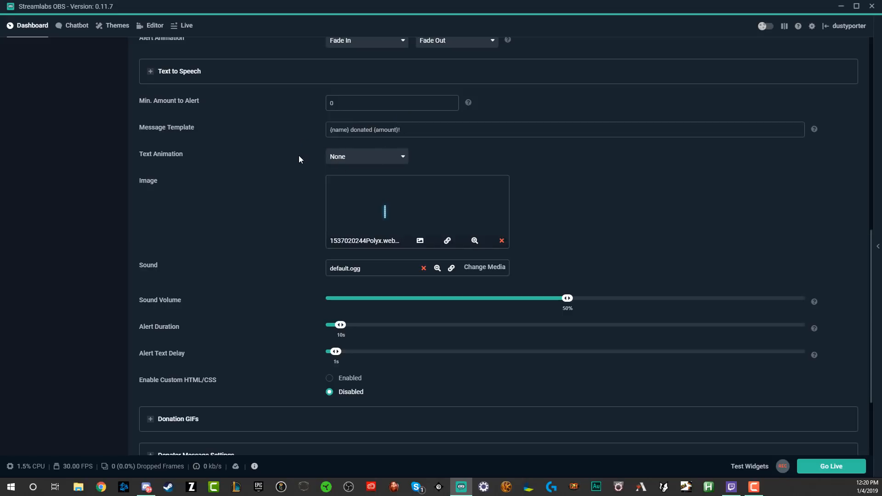
mouse_move(301, 160)
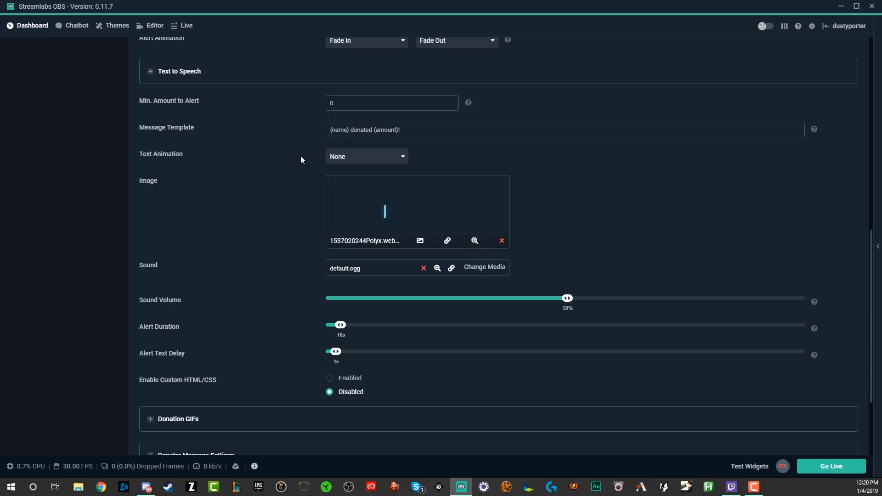
left_click(365, 156)
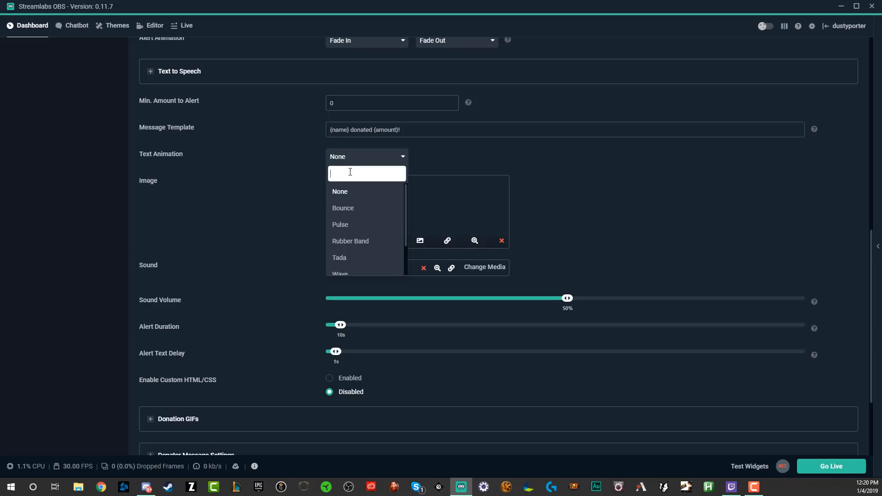
left_click(343, 207)
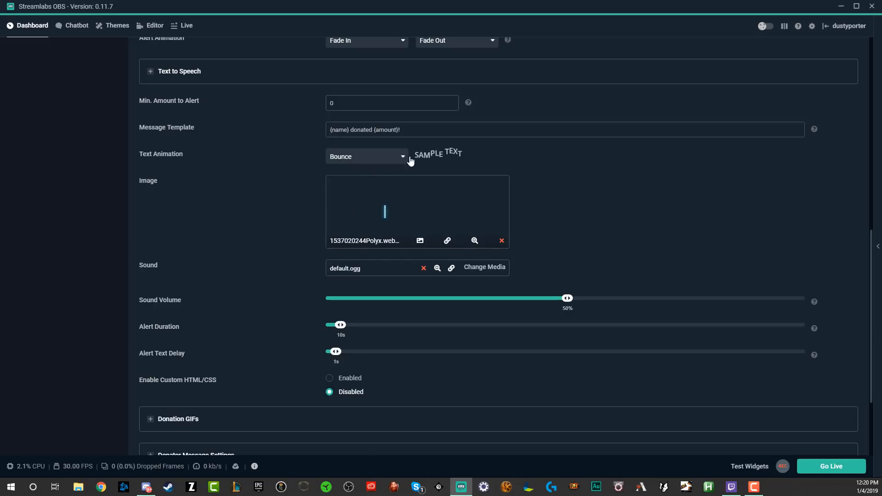
left_click(366, 157)
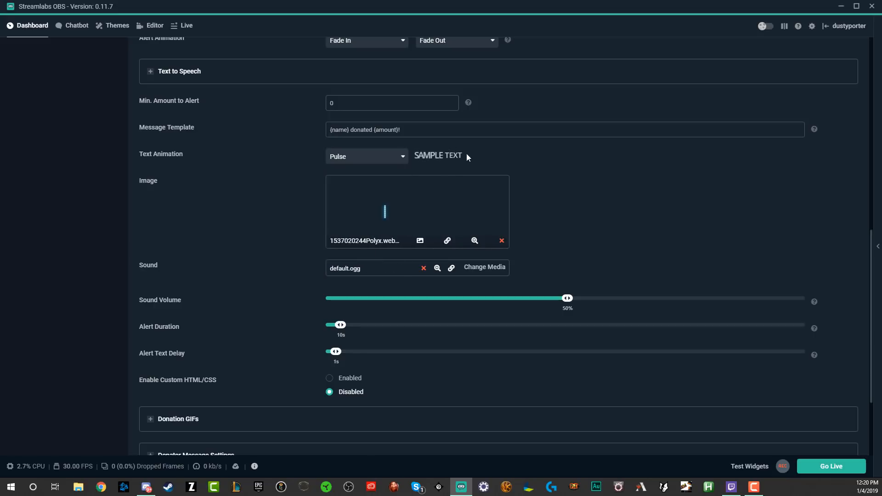
left_click(367, 156)
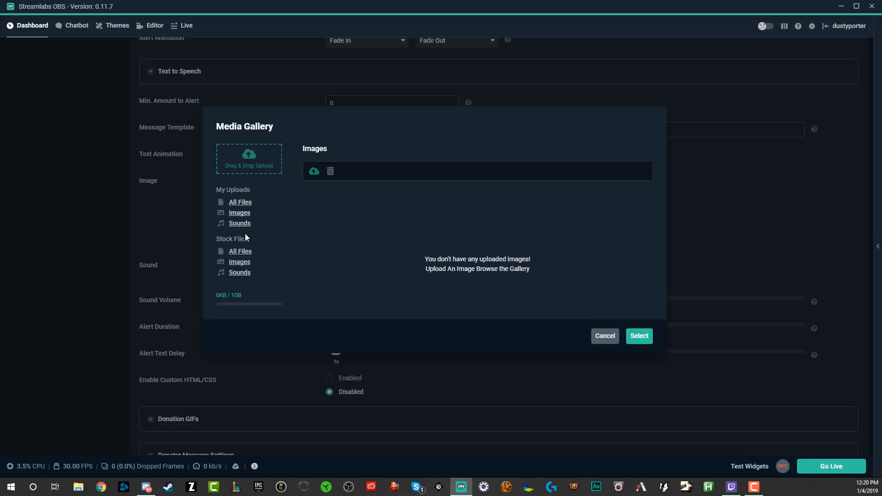
mouse_move(263, 198)
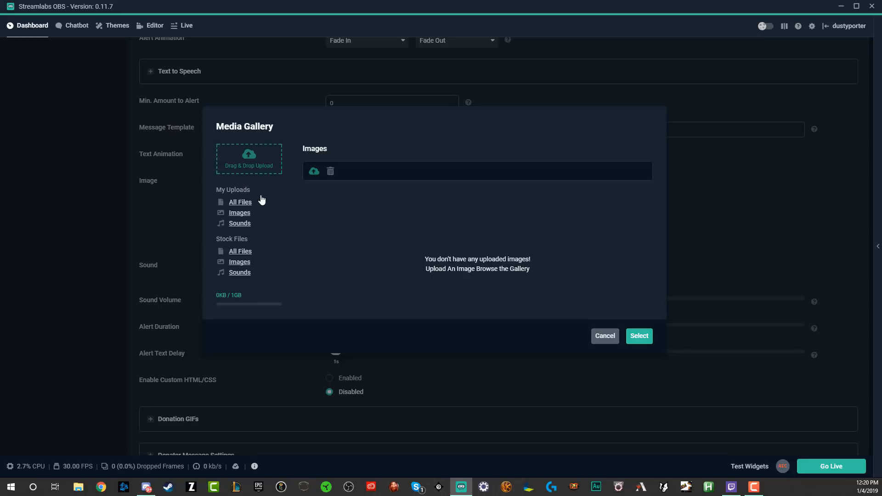
mouse_move(216, 268)
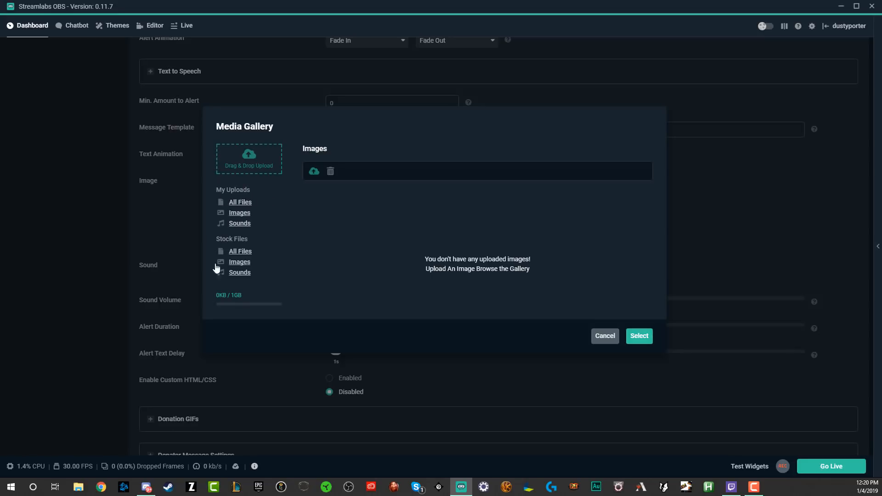
Step: Select the penguin Q3u5agn.gif from Stock Files > Images as the donation alert image
left_click(239, 262)
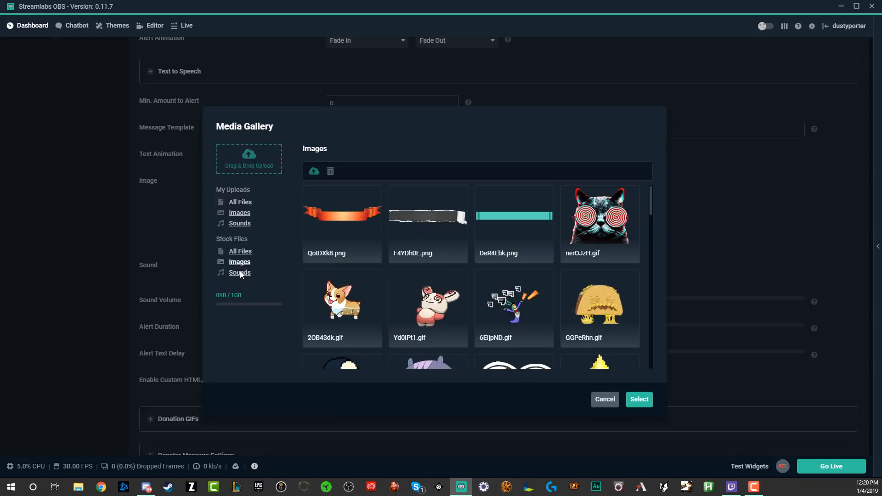
scroll("down", 3)
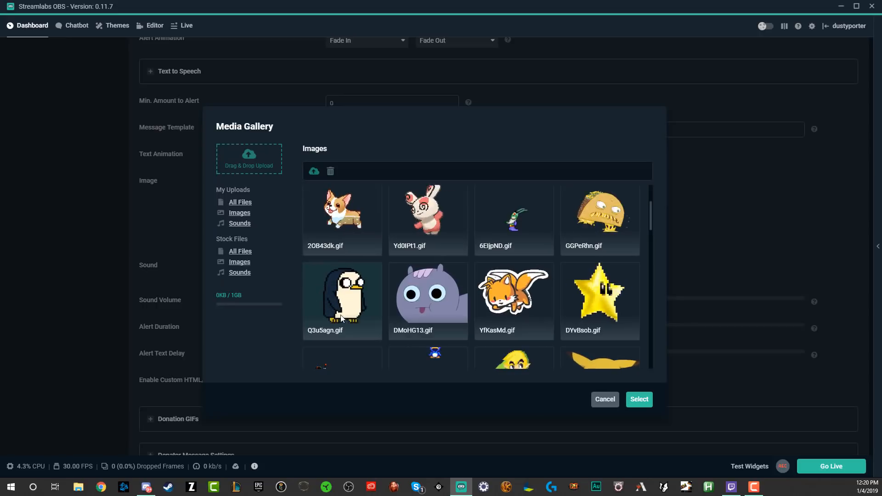
left_click(340, 293)
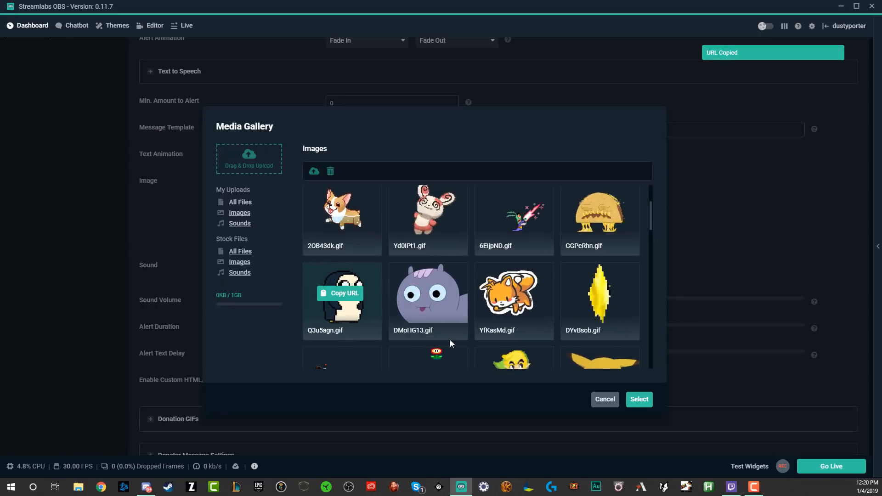
left_click(639, 399)
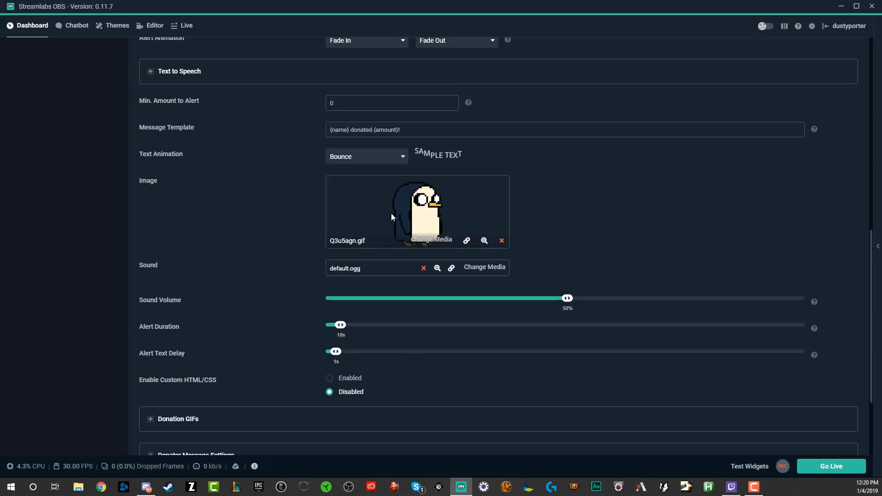
mouse_move(715, 448)
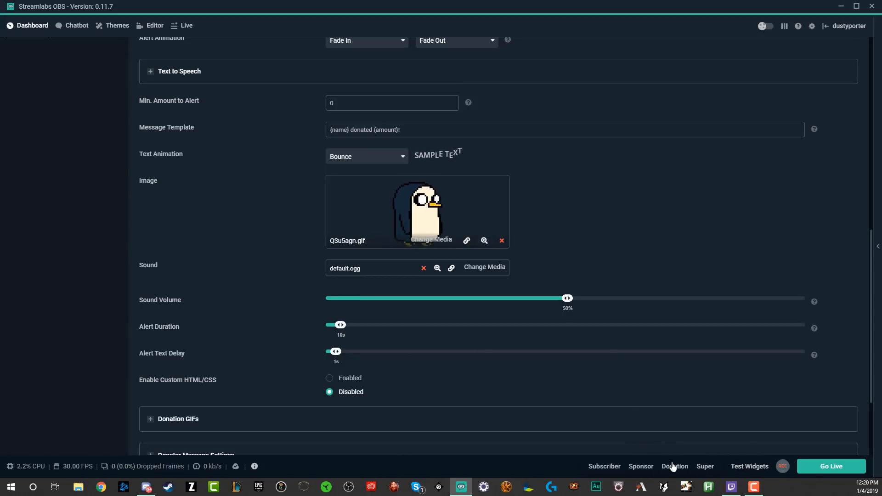
mouse_move(751, 464)
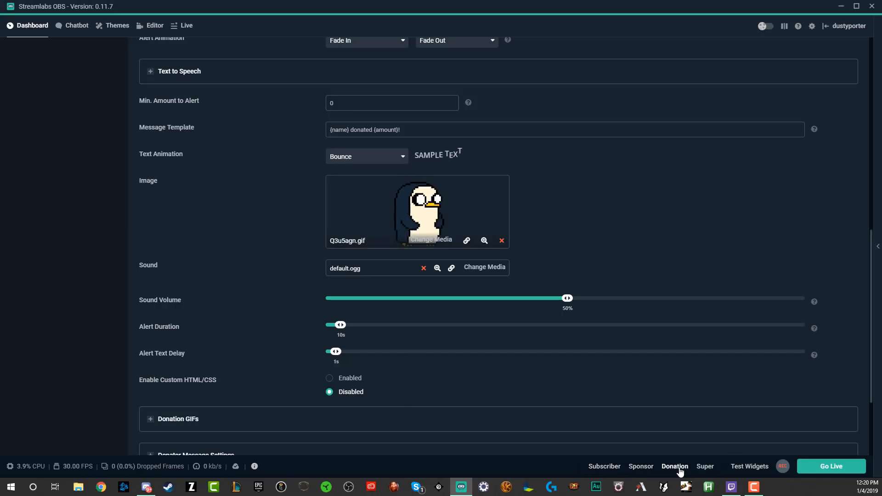
mouse_move(493, 463)
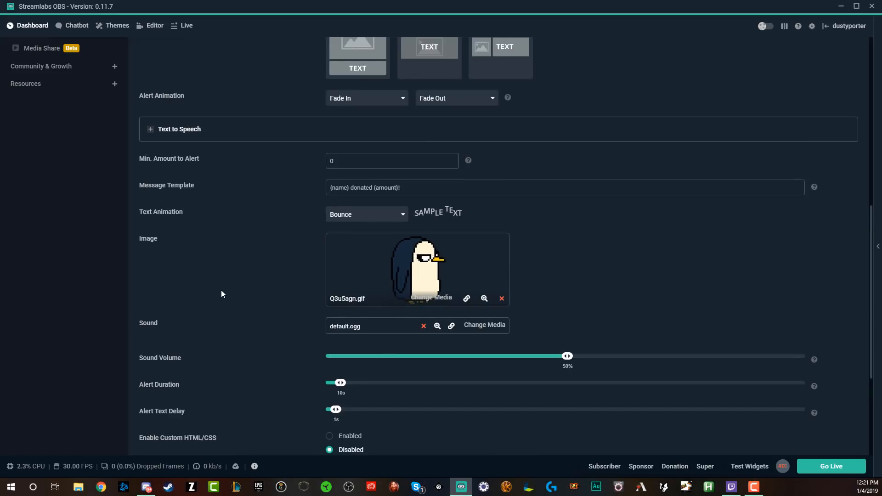
Step: Replace the donation alert's default sound with the positive game sound
scroll("down", 3)
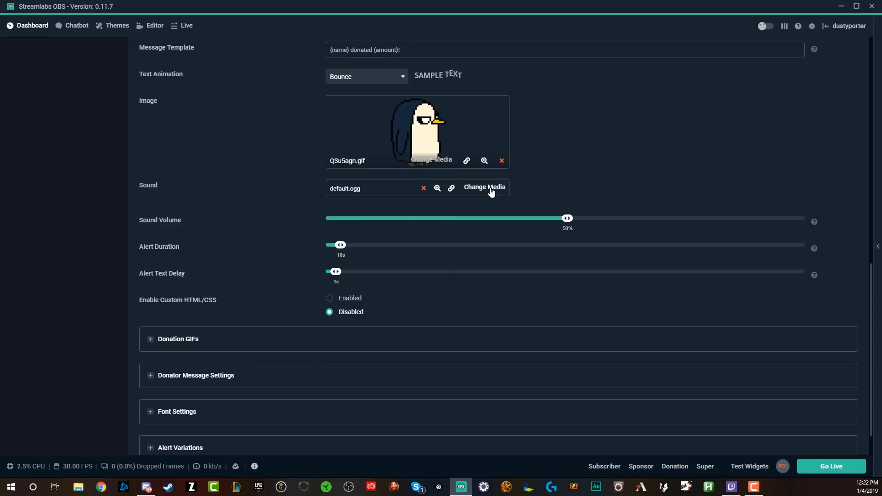
left_click(484, 188)
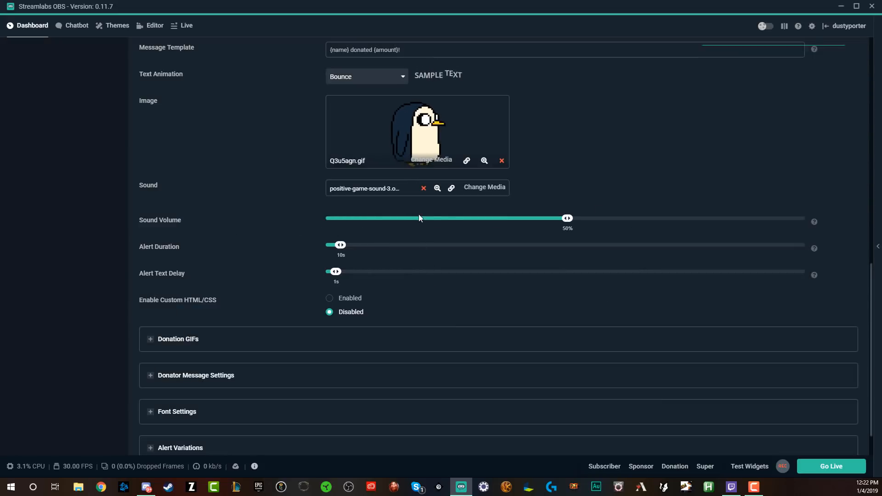
scroll("down", 3)
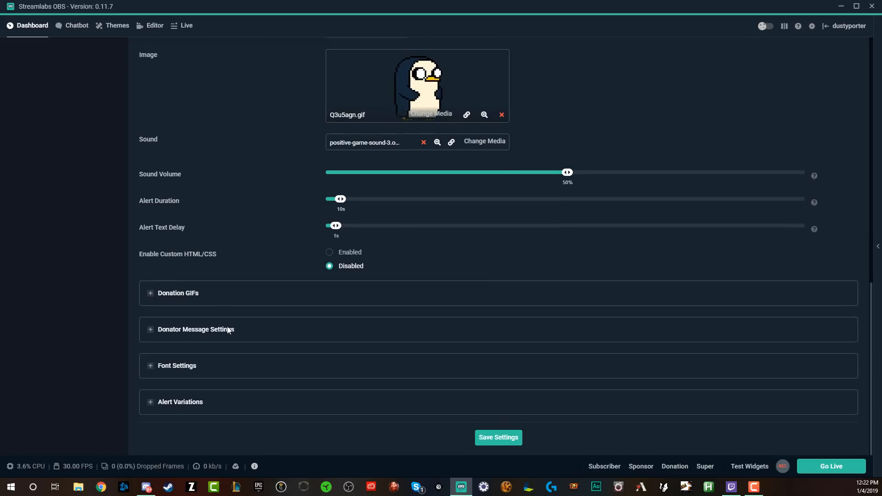
Step: Peek at the donator message settings and save the alert box settings
left_click(196, 329)
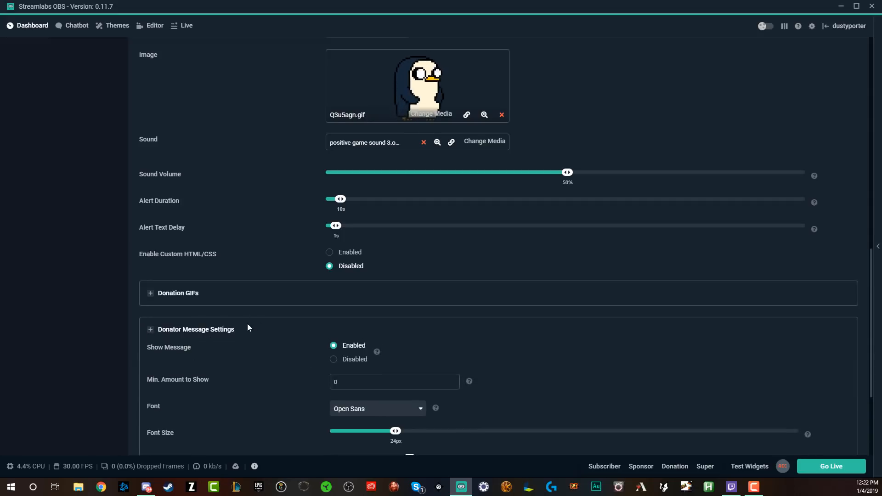
left_click(196, 328)
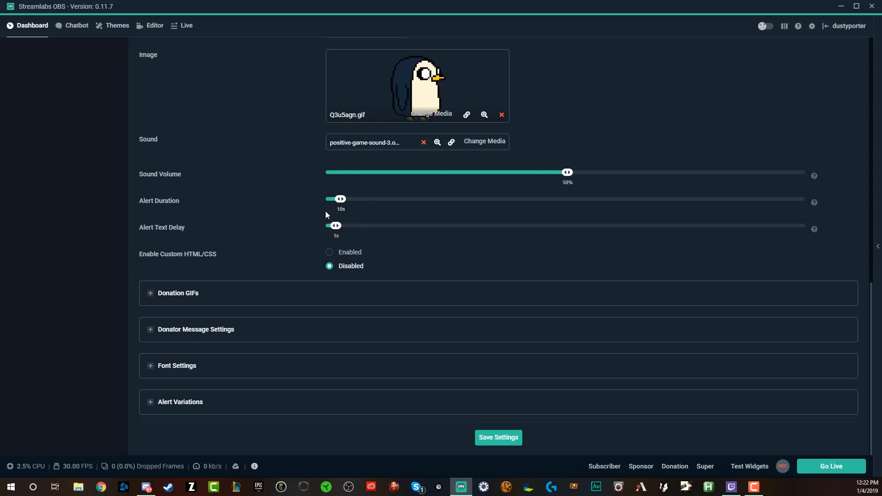
left_click(498, 437)
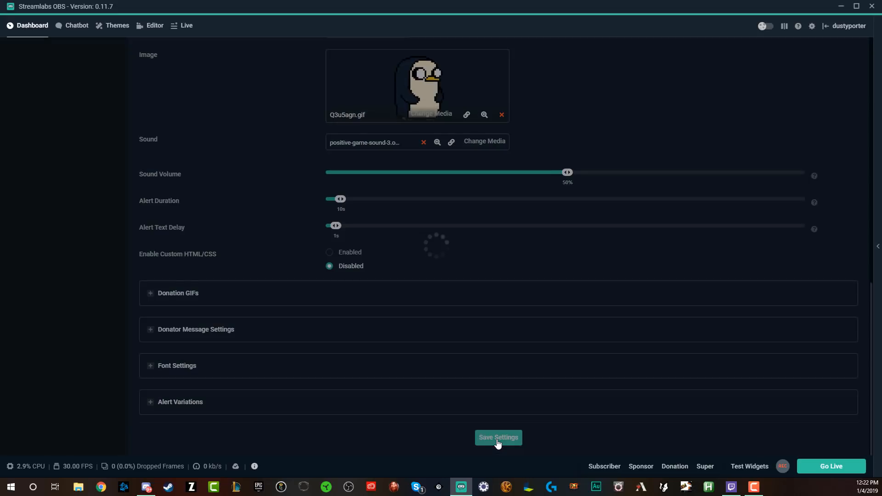
left_click(498, 437)
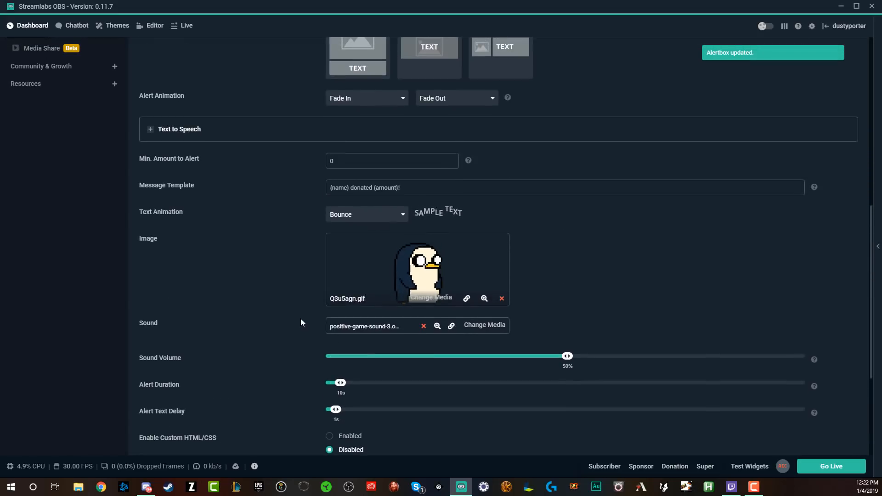
mouse_move(281, 306)
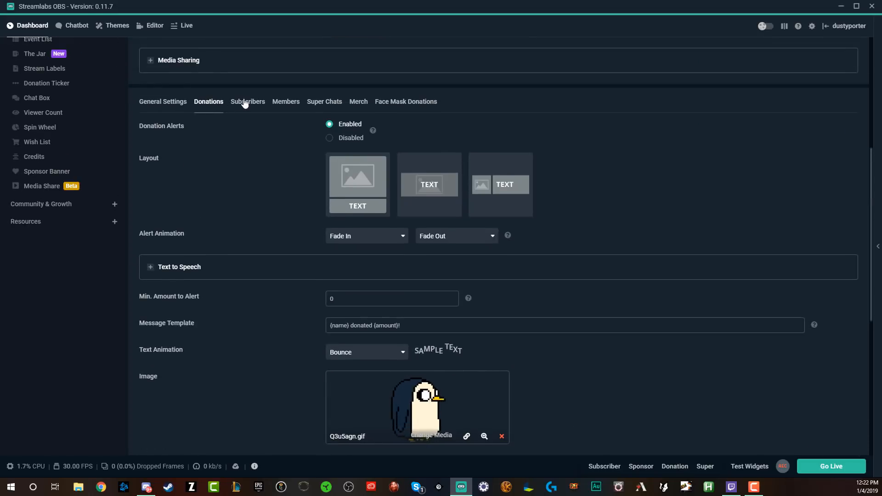
Step: Give the subscriber alert the corgi gif from Stock Files > Images as its image
left_click(248, 101)
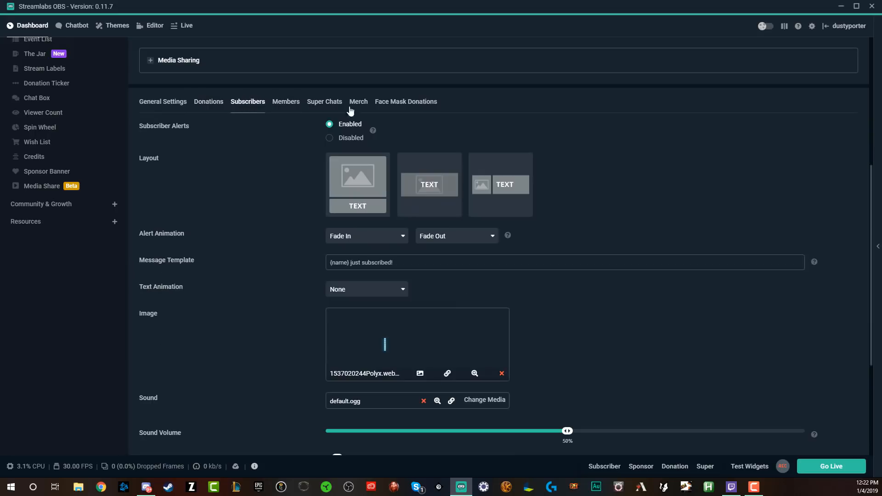
mouse_move(249, 220)
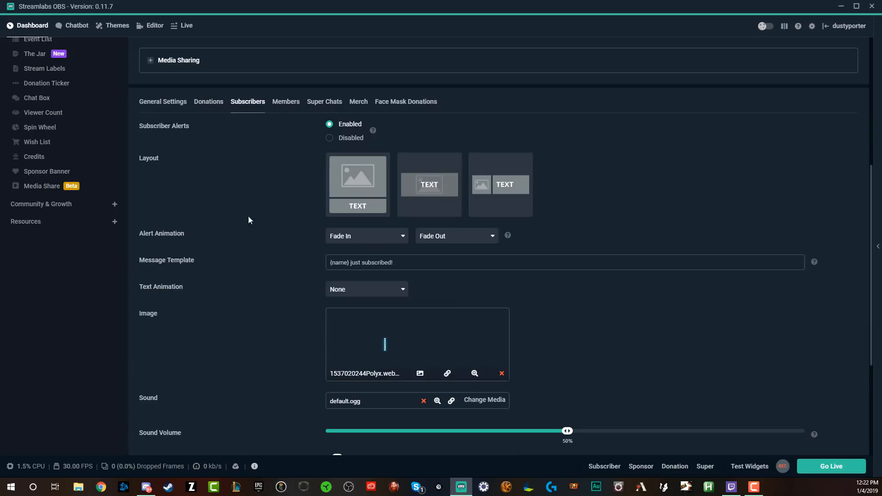
scroll("down", 3)
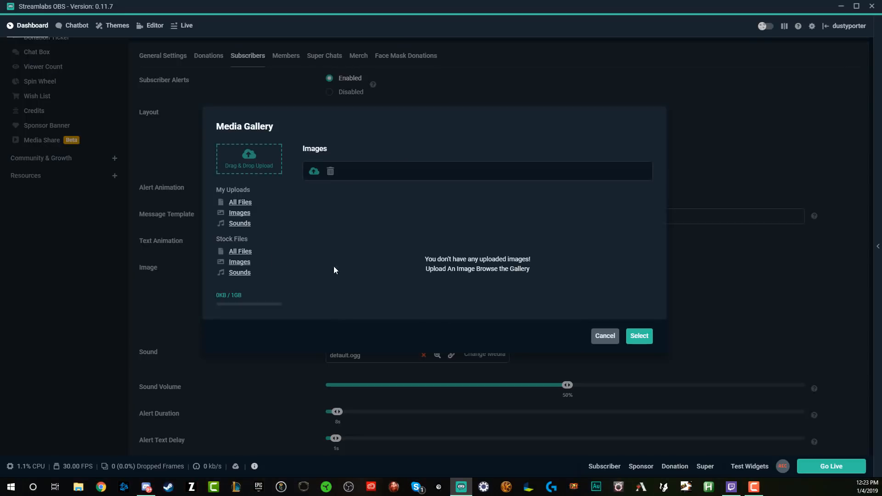
left_click(239, 261)
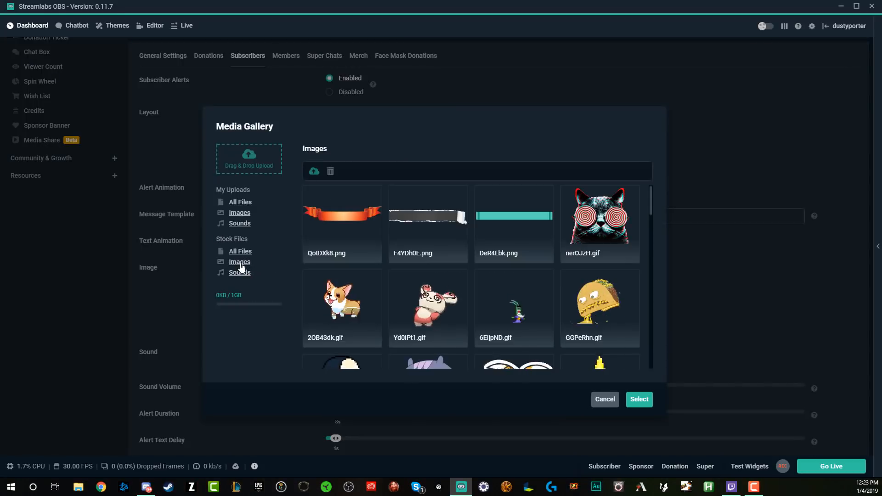
scroll("down", 3)
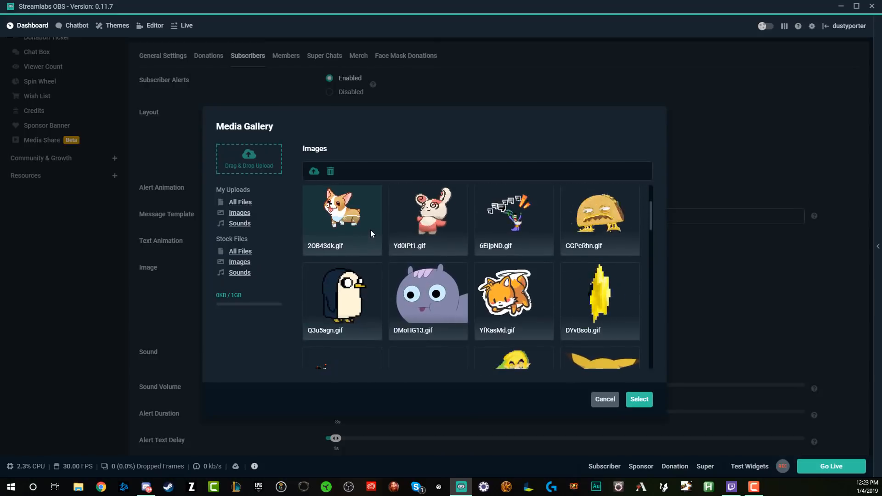
left_click(639, 399)
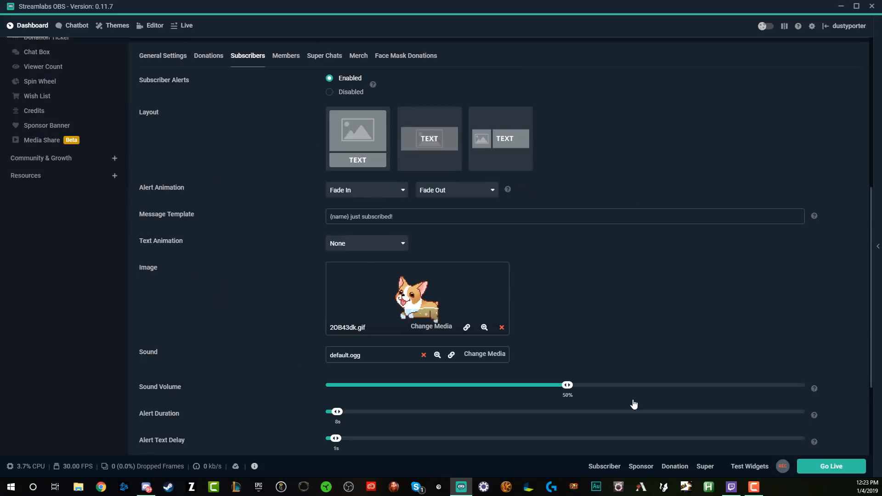
scroll("down", 3)
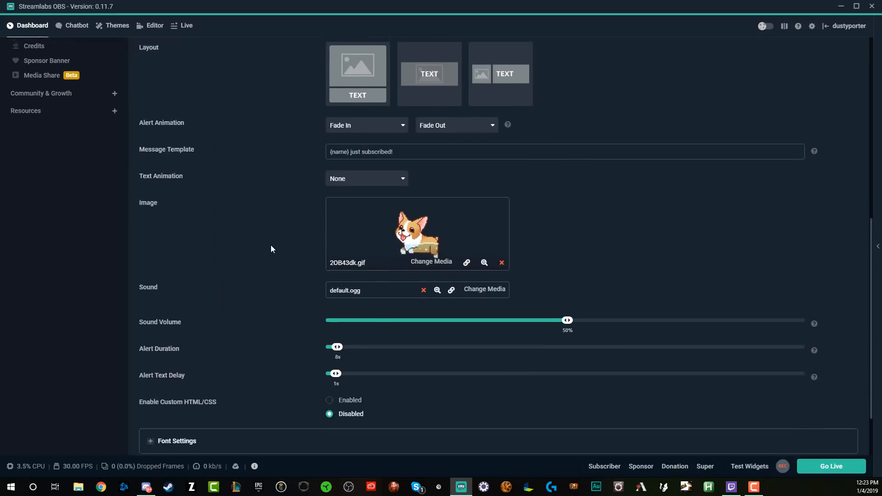
scroll("down", 3)
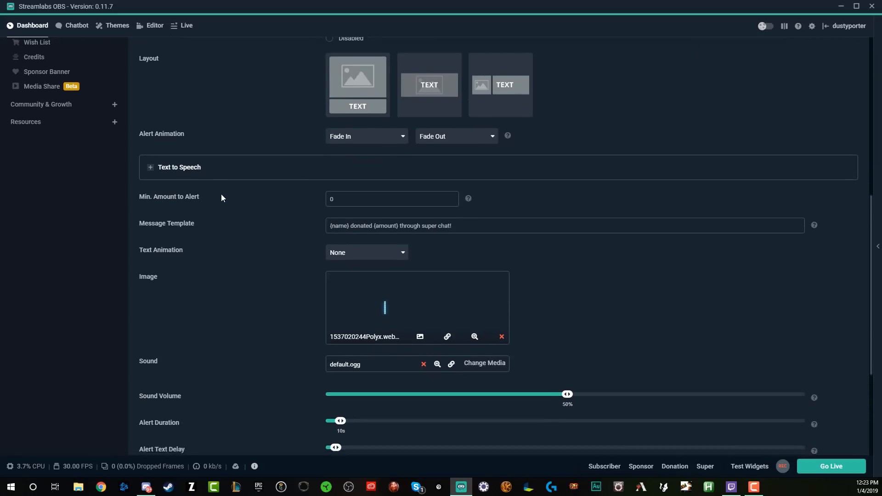
Step: Set the spotted bunny gif from stock images as the super chat alert image
left_click(366, 252)
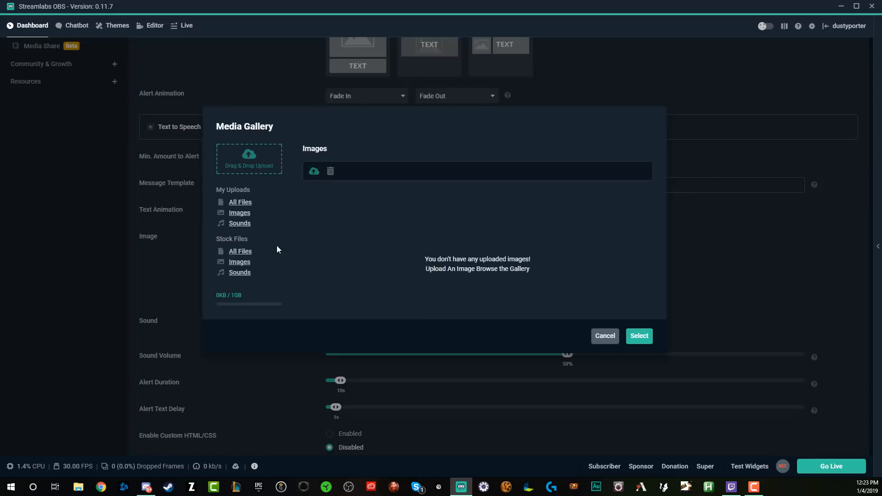
left_click(238, 262)
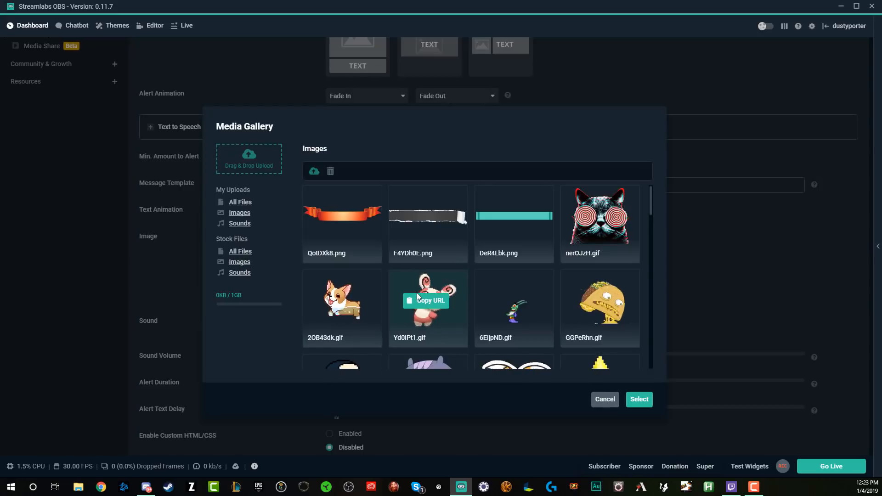
left_click(639, 398)
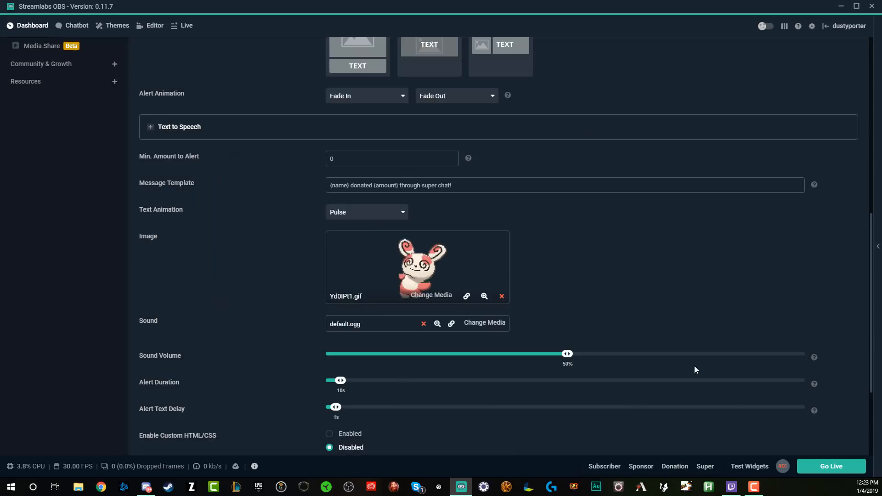
Step: Save the alert box settings with the Pulse text animation
scroll("down", 3)
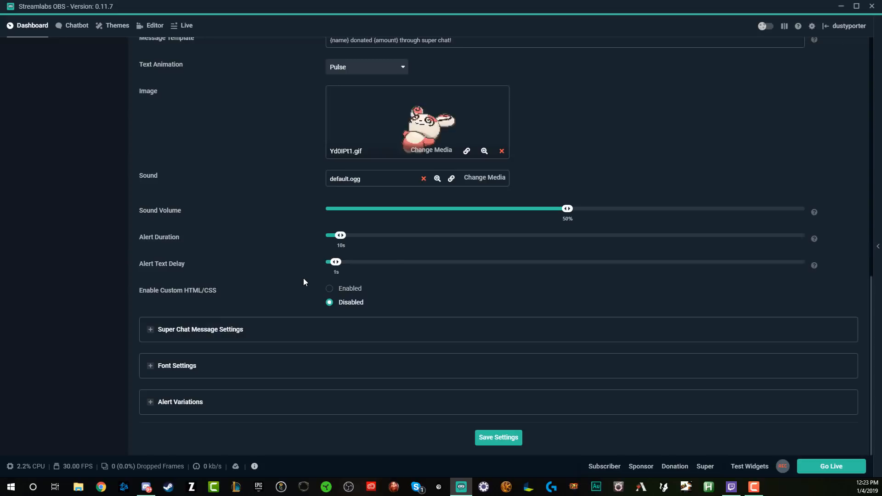
left_click(498, 438)
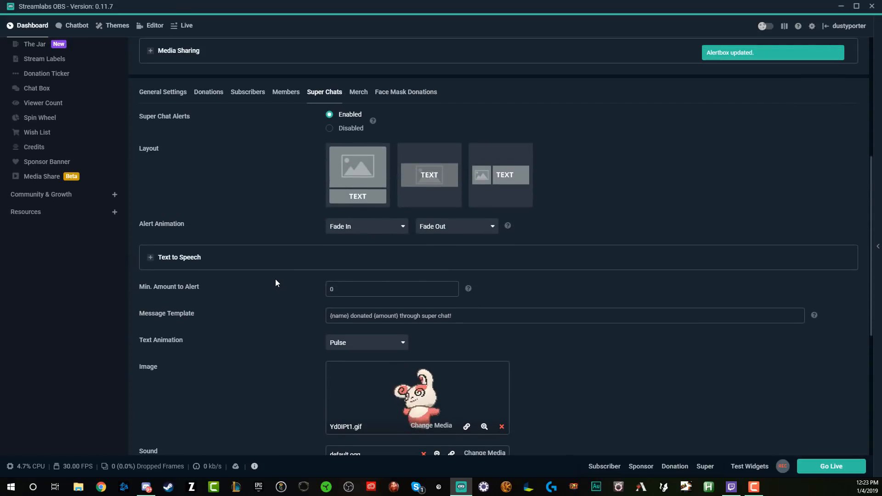
mouse_move(269, 282)
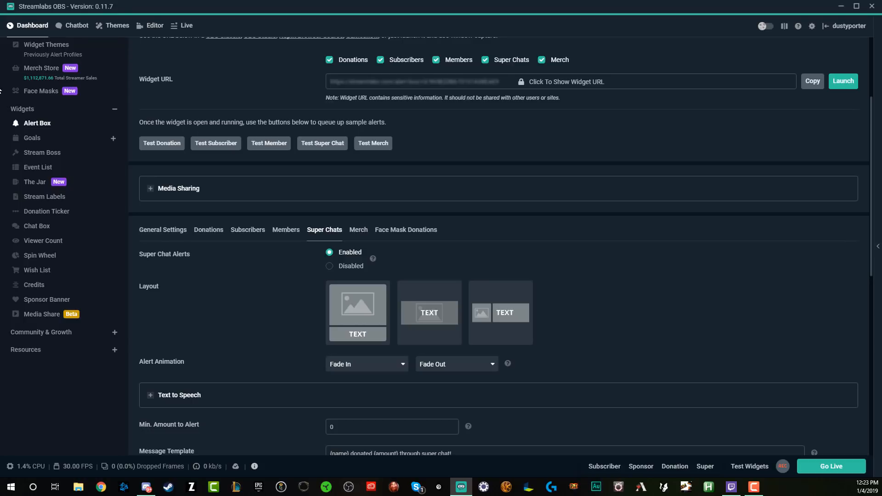
left_click(154, 26)
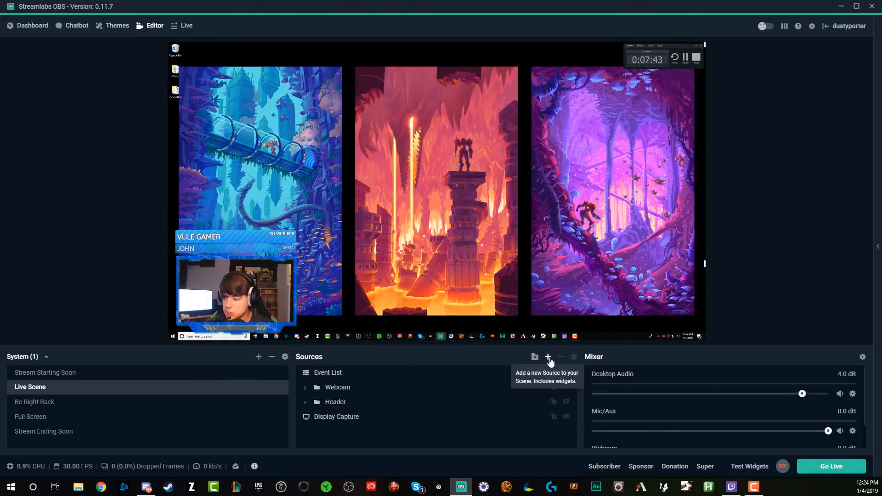
Step: Add an Alertbox widget source named Alert Box 2 to the Live Scene
left_click(547, 356)
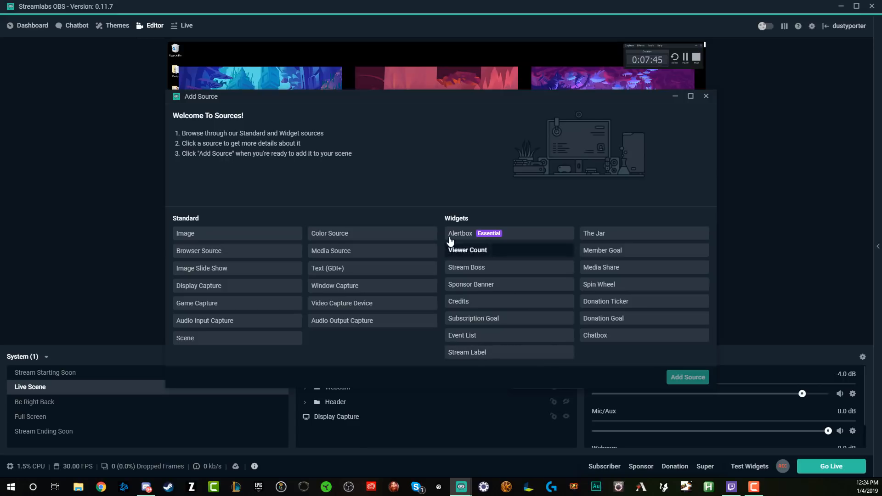
mouse_move(462, 235)
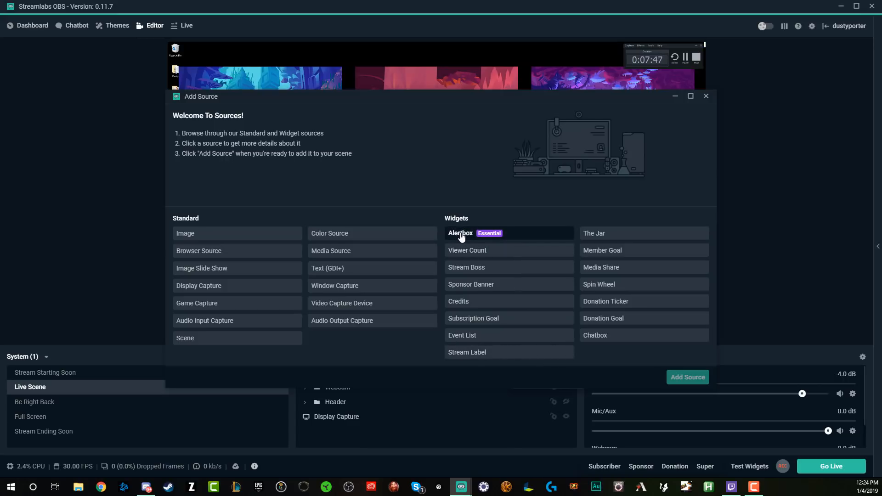
left_click(460, 233)
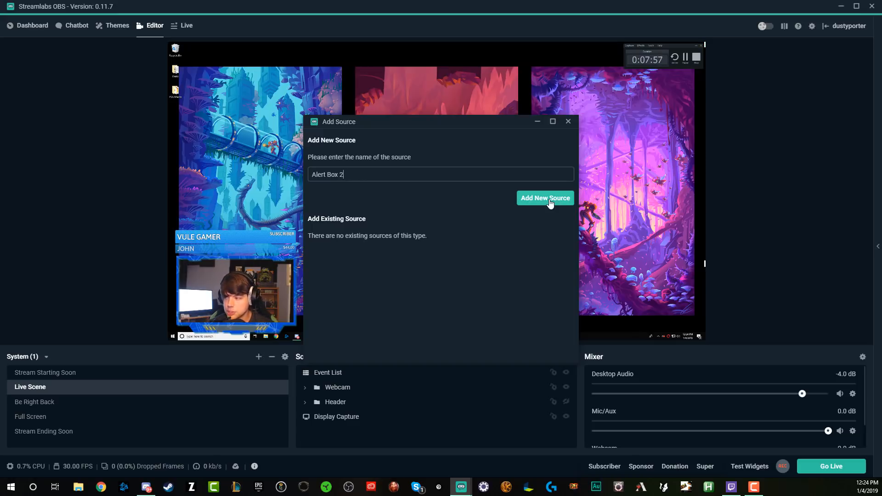
left_click(546, 198)
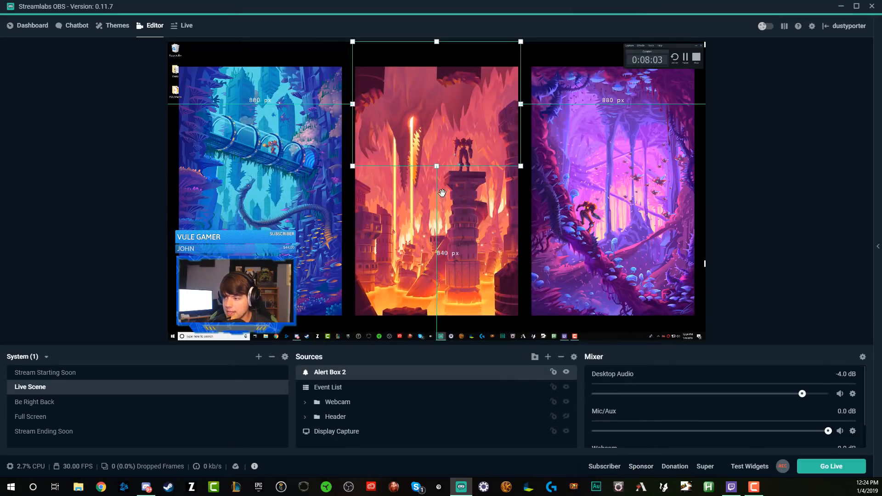
mouse_move(439, 118)
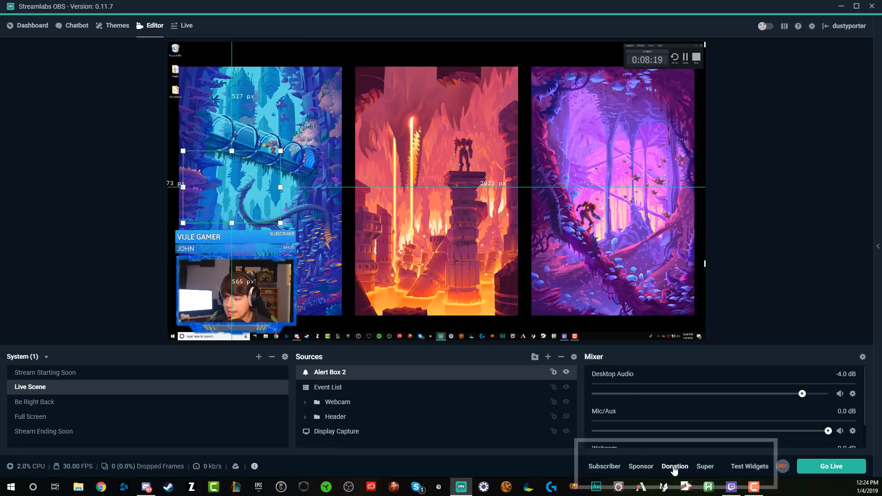
Step: Play a test donation alert and move the alert box to the preview centre
left_click(674, 466)
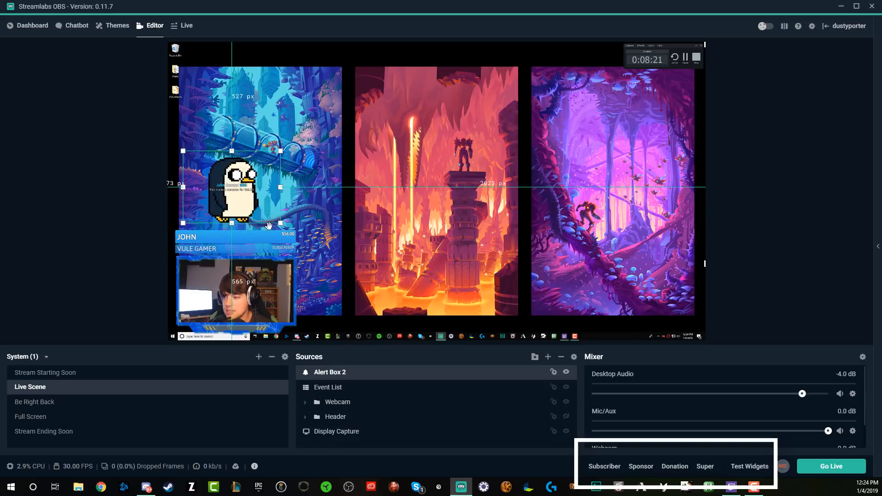
left_click_drag(231, 188, 435, 197)
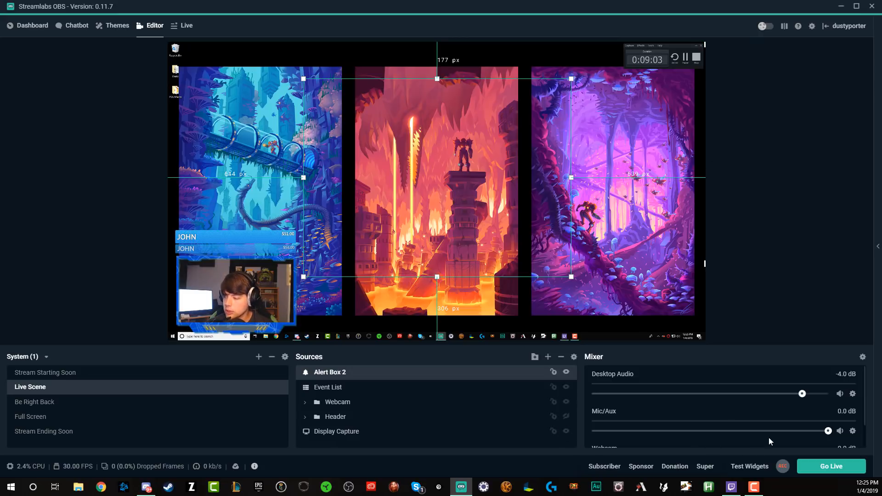
Step: Lower Mic/Aux to about -9 dB, then play test super chat and penguin donation alerts
left_click_drag(828, 431, 768, 430)
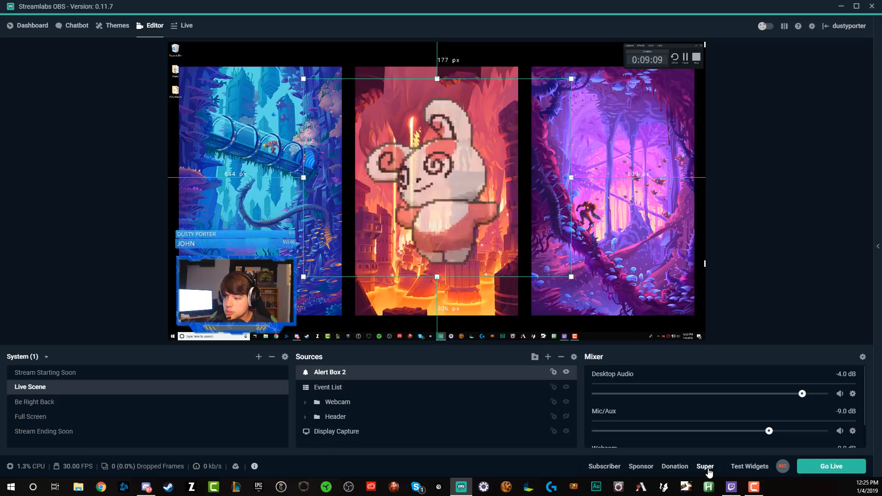
left_click(705, 466)
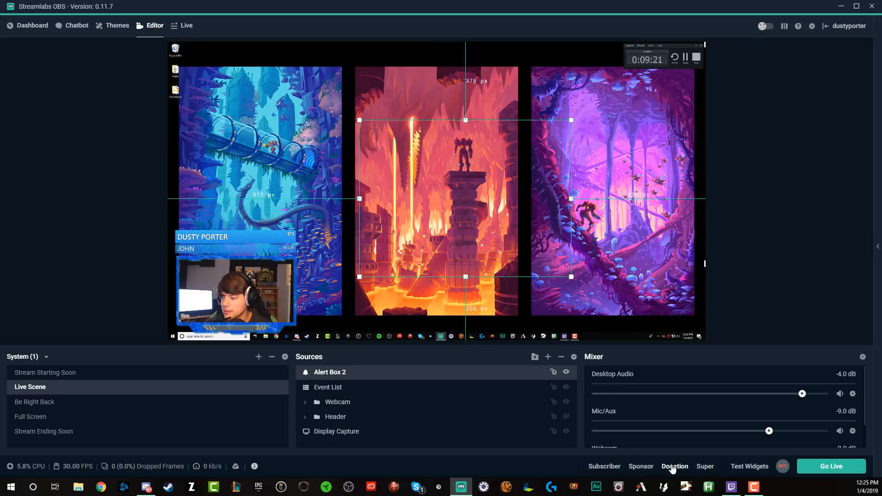
left_click(674, 466)
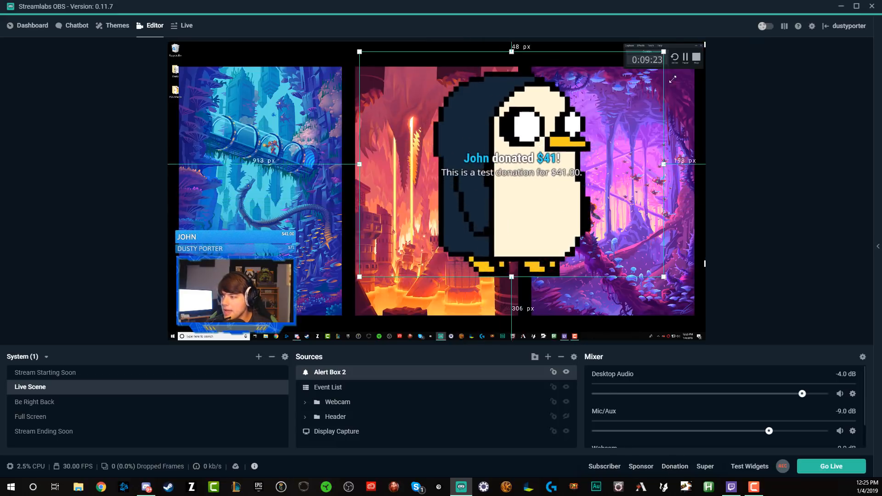